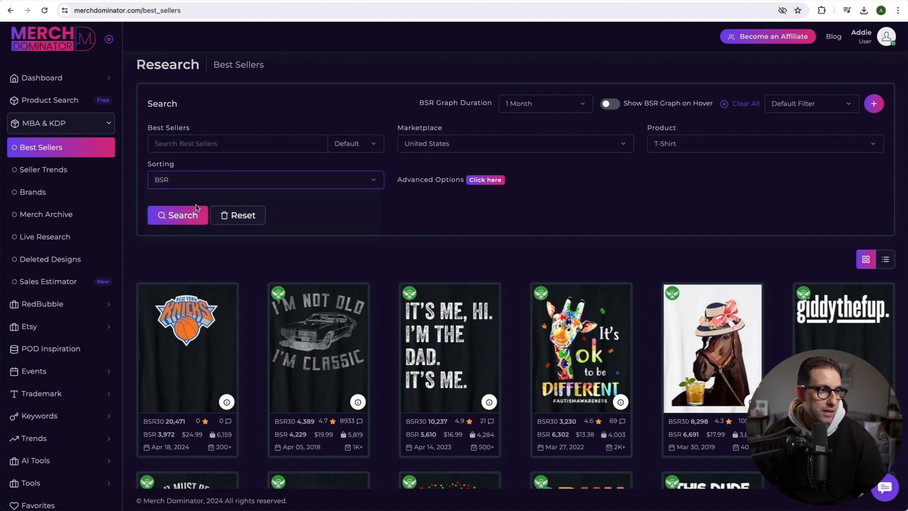
Sort Merch Dominator best sellers by Newest, run the search, and scroll the T-shirt results.
left_click(265, 180)
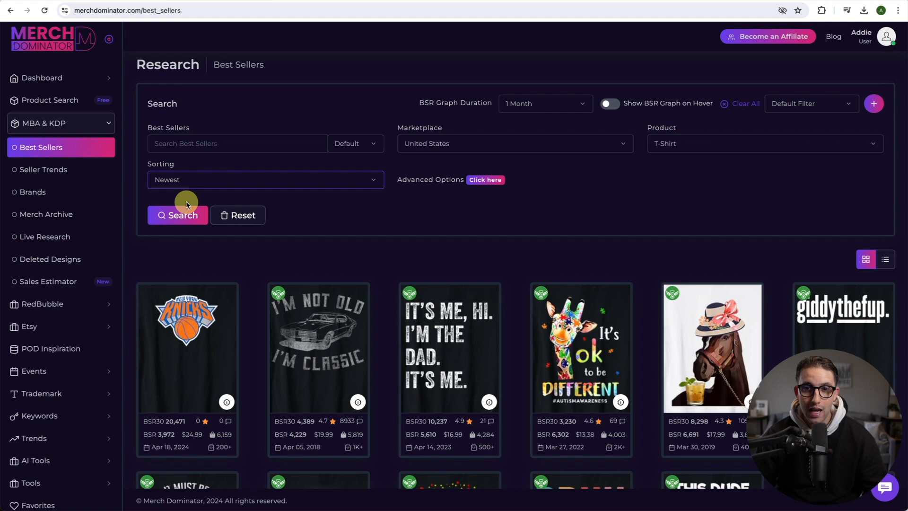
left_click(178, 215)
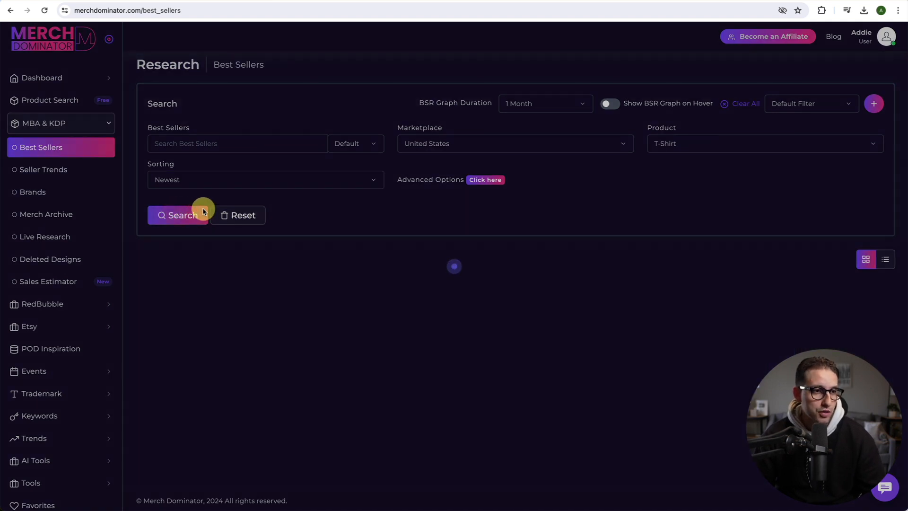
left_click(181, 215)
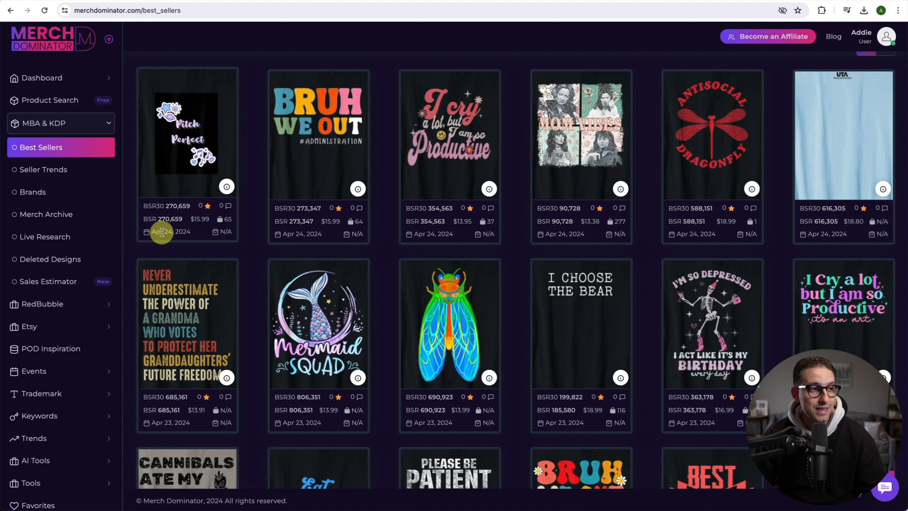
mouse_move(168, 232)
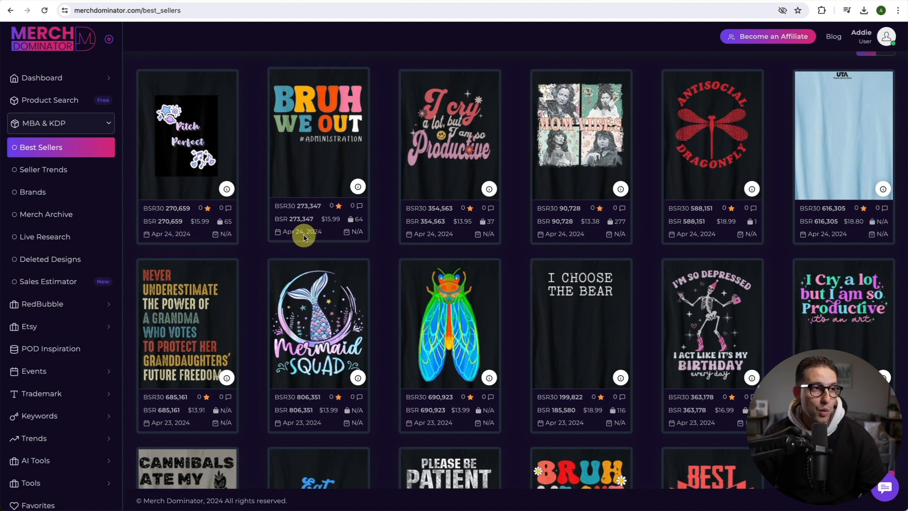
mouse_move(334, 130)
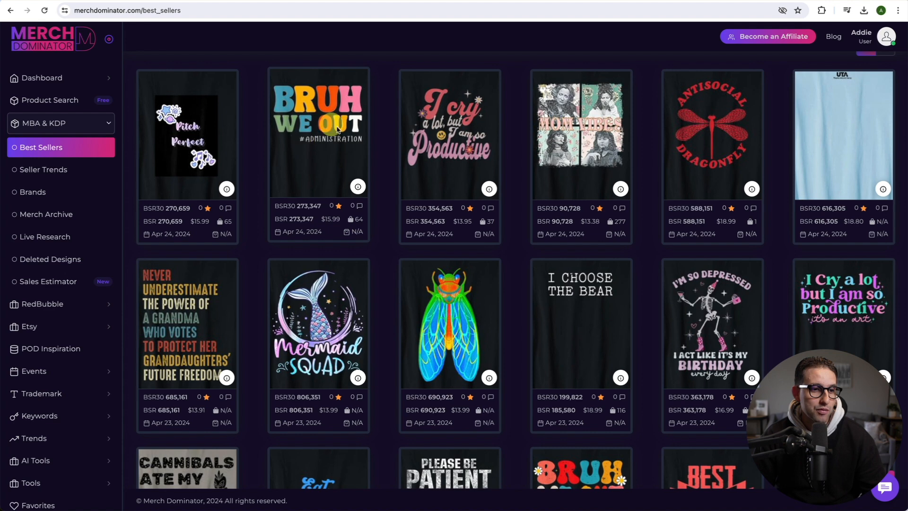
scroll("down", 3)
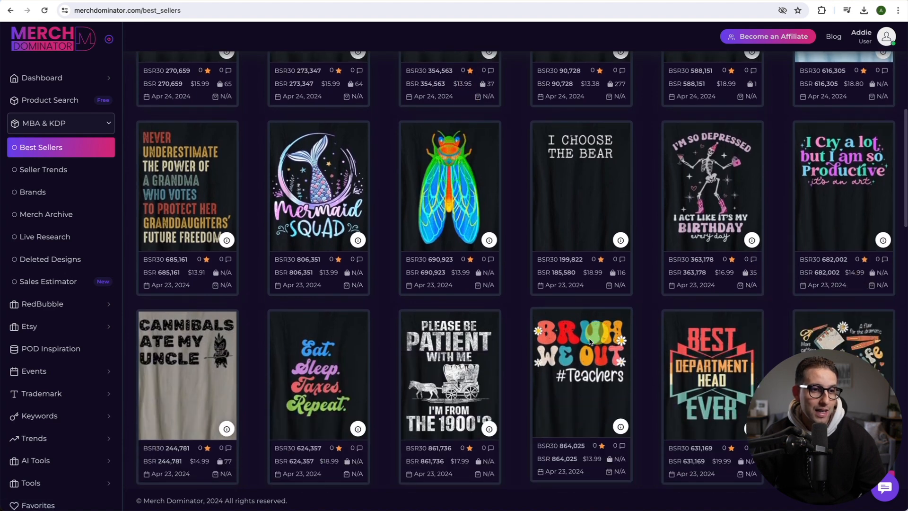
scroll("down", 3)
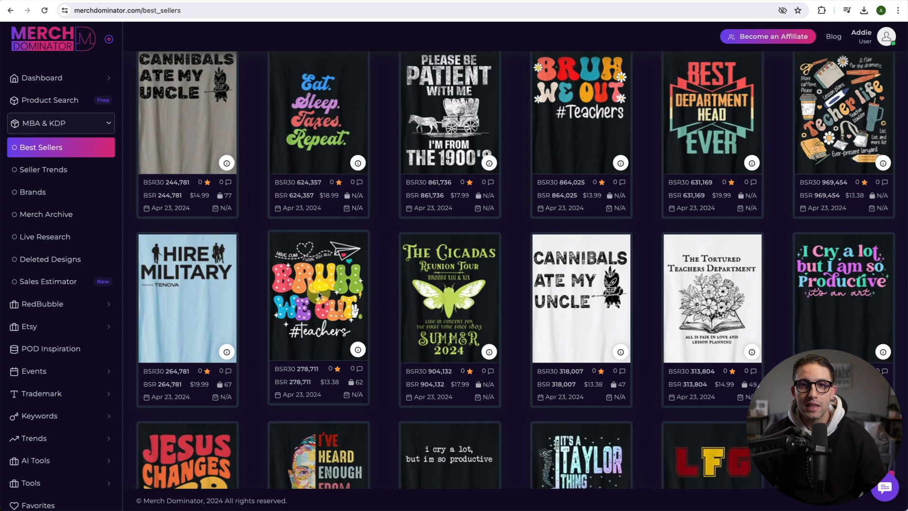
mouse_move(560, 158)
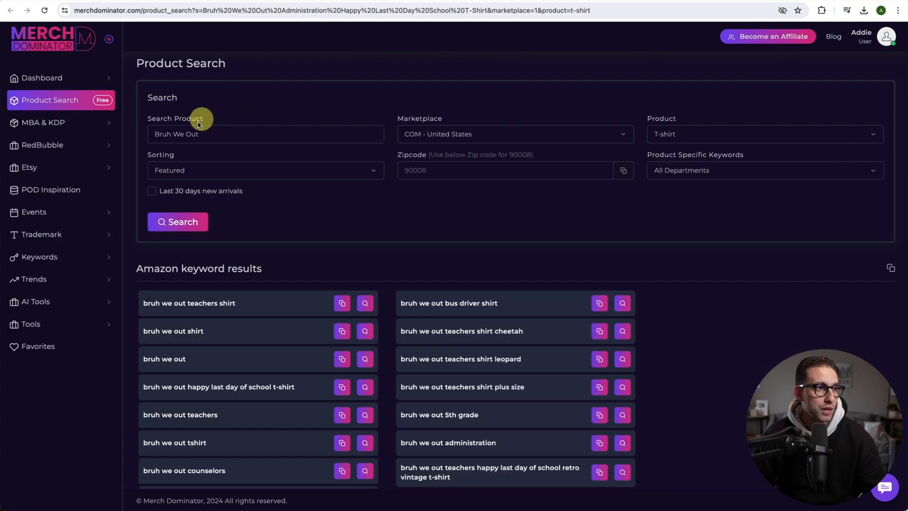
mouse_move(209, 134)
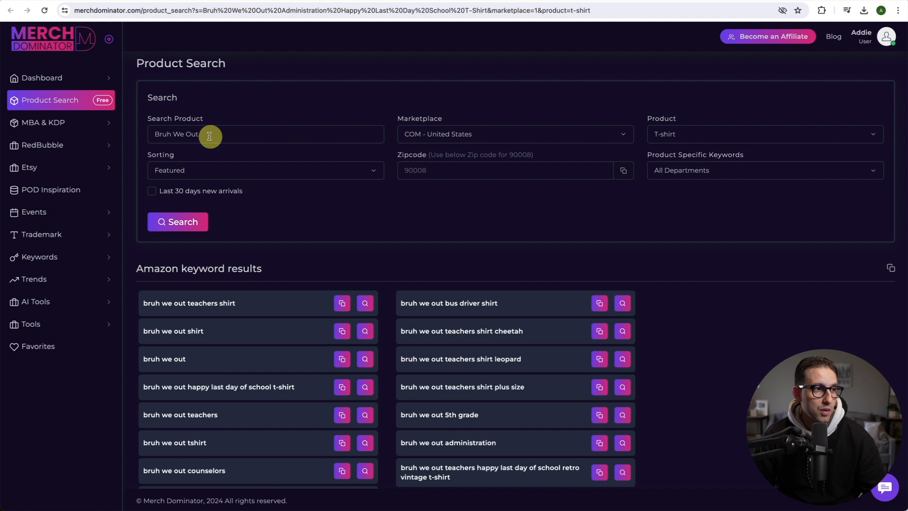
mouse_move(180, 222)
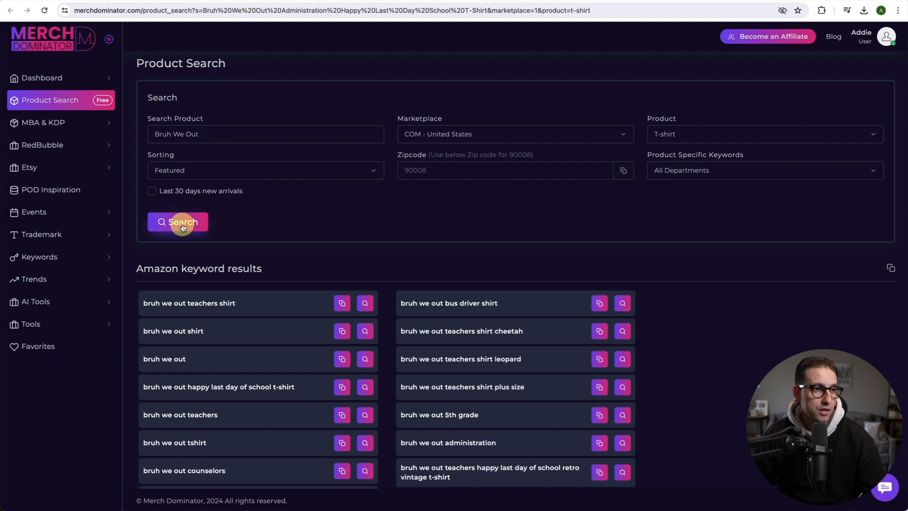
mouse_move(440, 136)
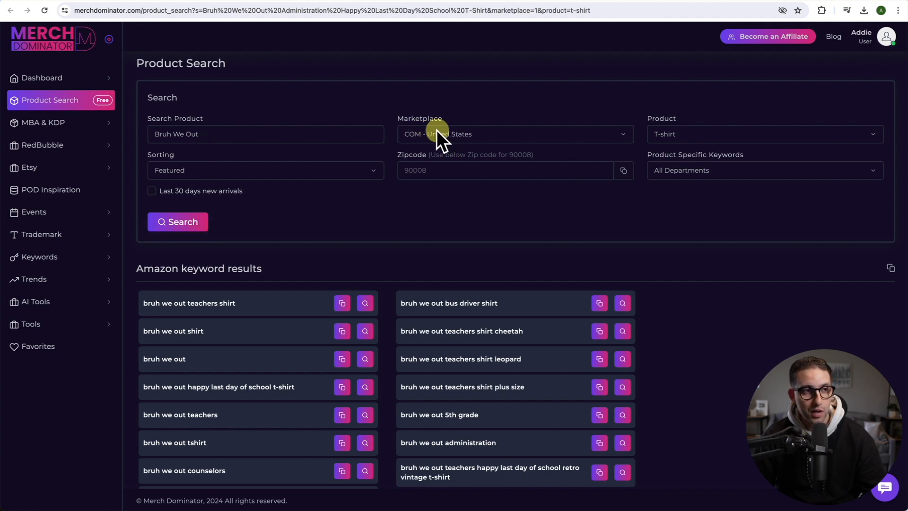
mouse_move(671, 134)
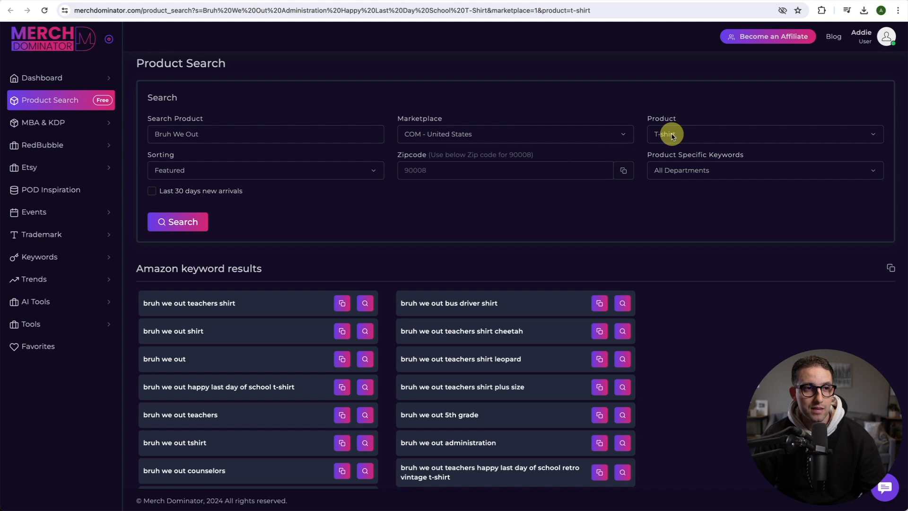
mouse_move(164, 186)
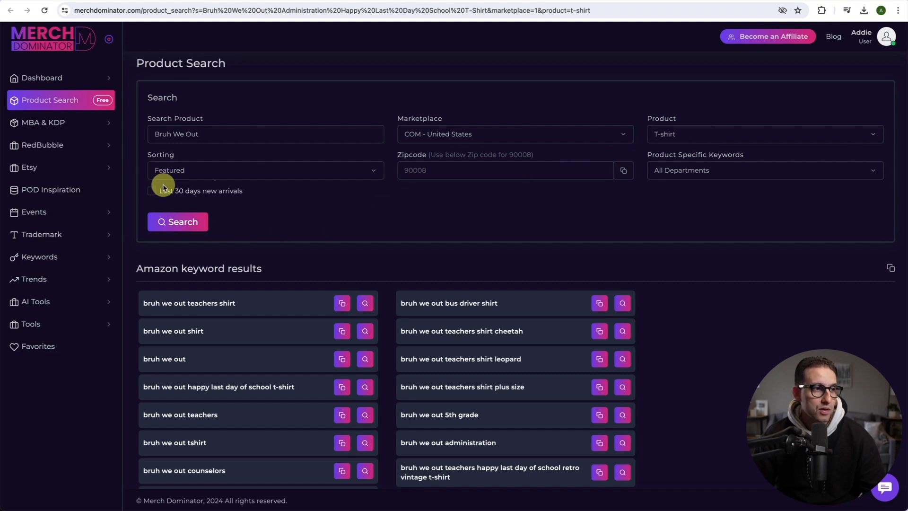
mouse_move(235, 169)
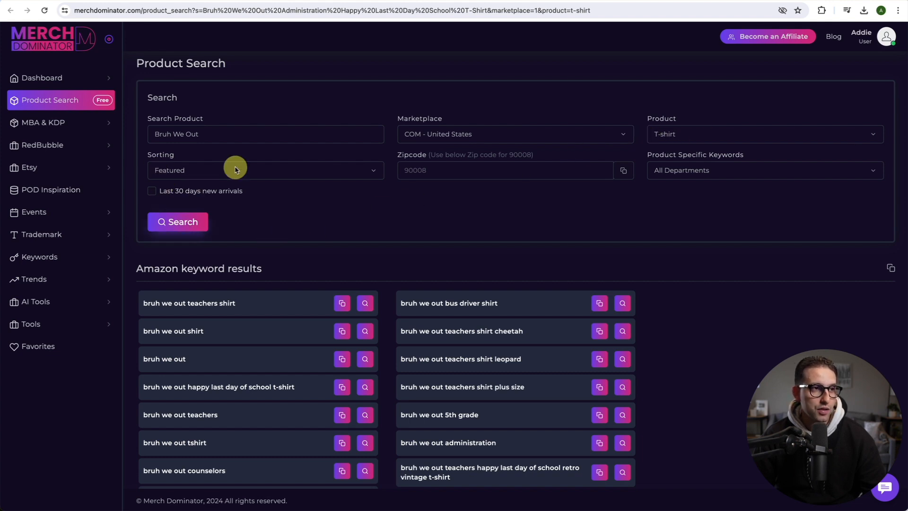
Search Amazon T-shirt listings for 'Bruh We Out'.
left_click(43, 122)
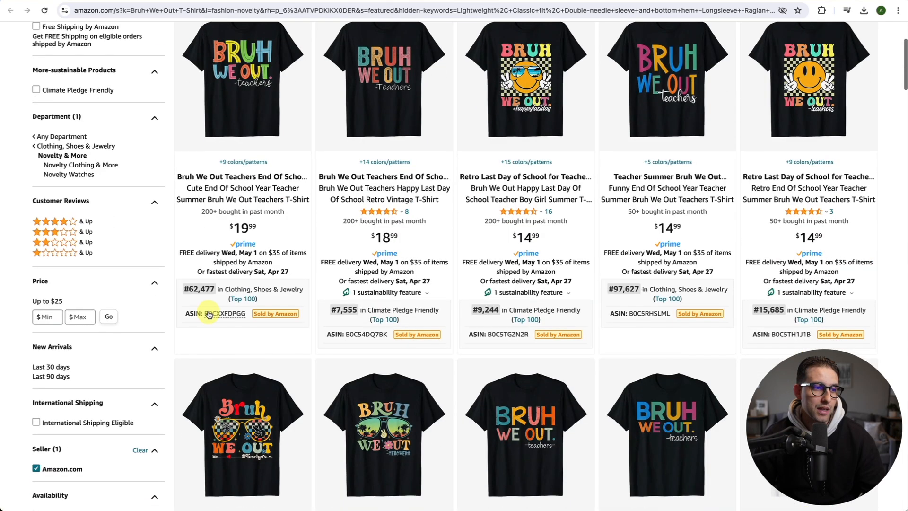
scroll("up", 3)
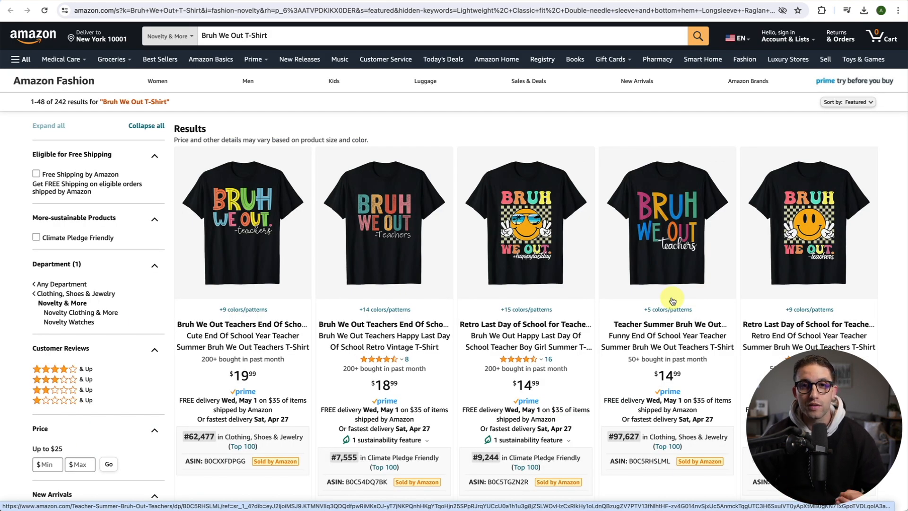
mouse_move(310, 184)
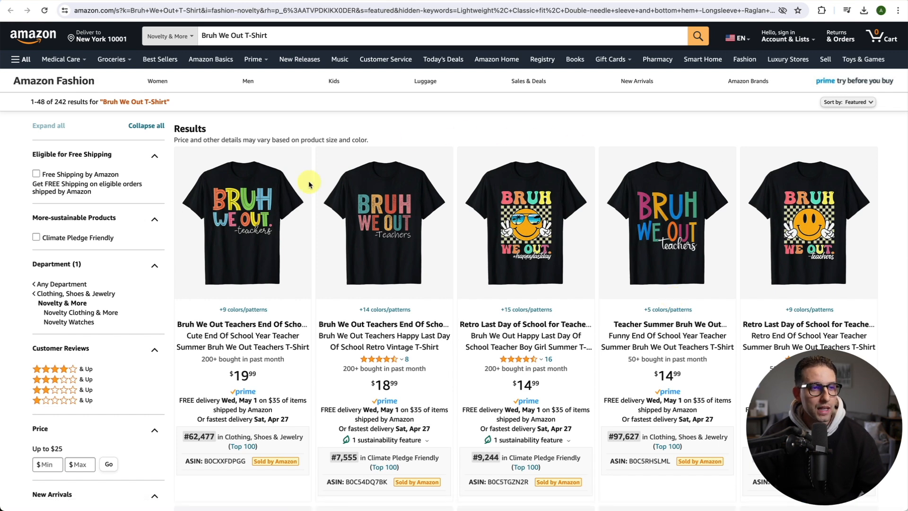
scroll("down", 3)
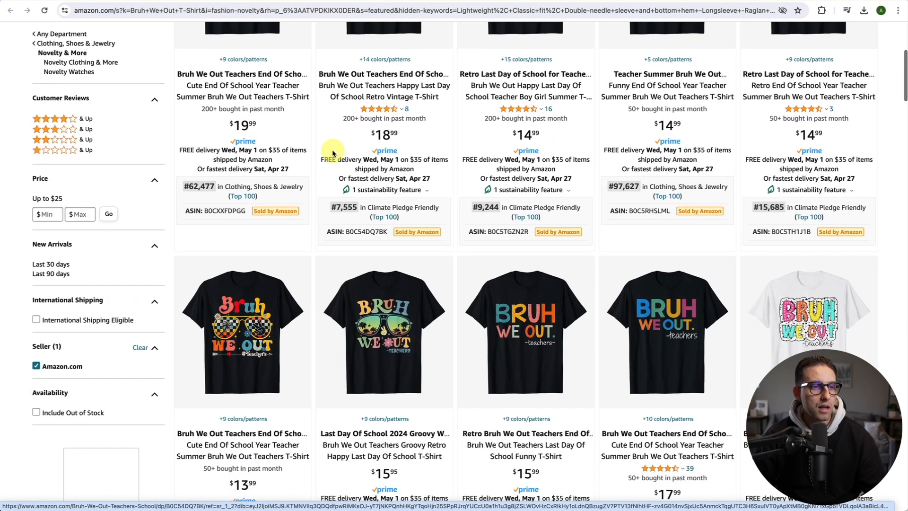
scroll("down", 3)
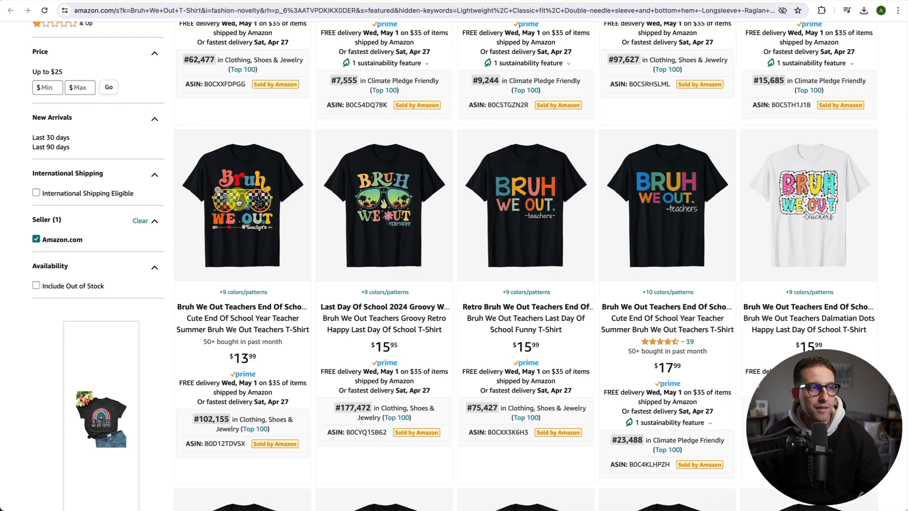
mouse_move(364, 206)
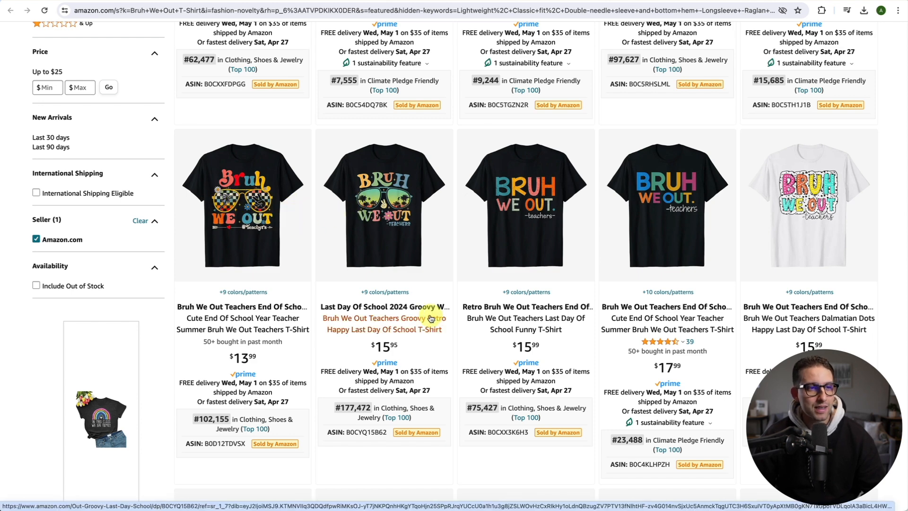
scroll("up", 3)
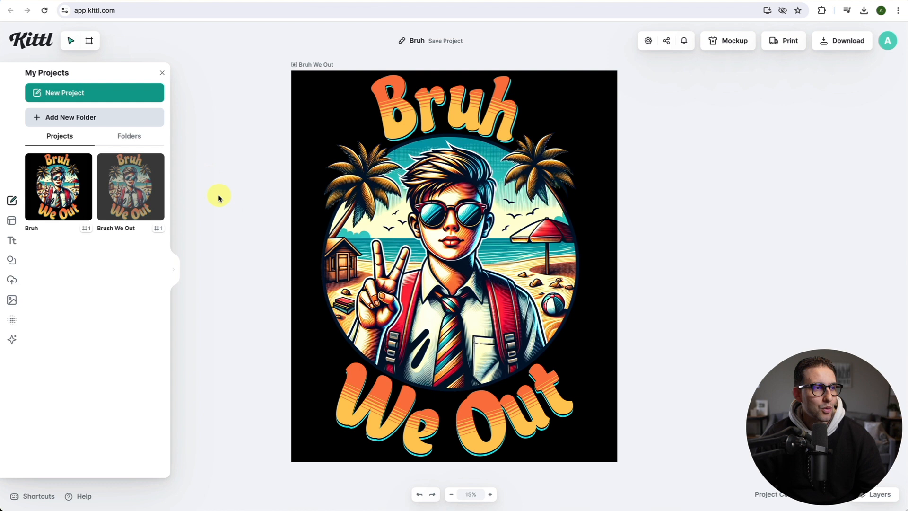
mouse_move(256, 237)
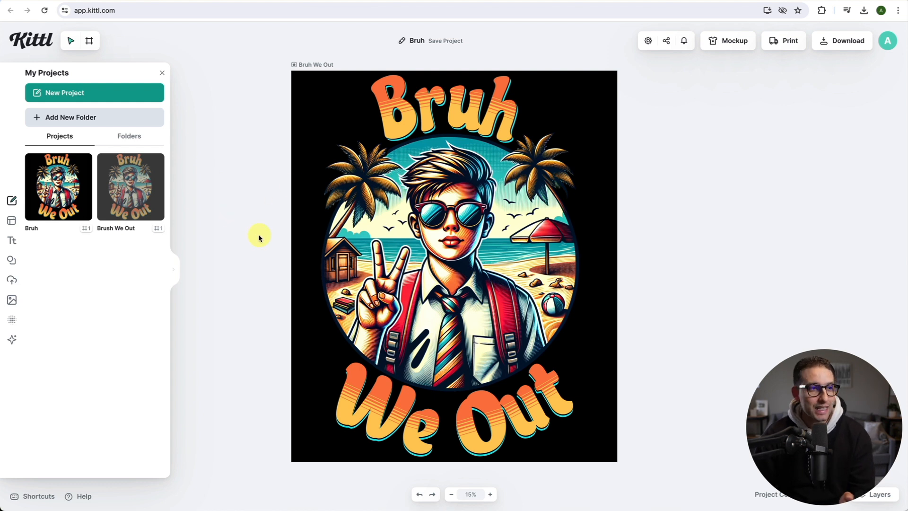
mouse_move(344, 259)
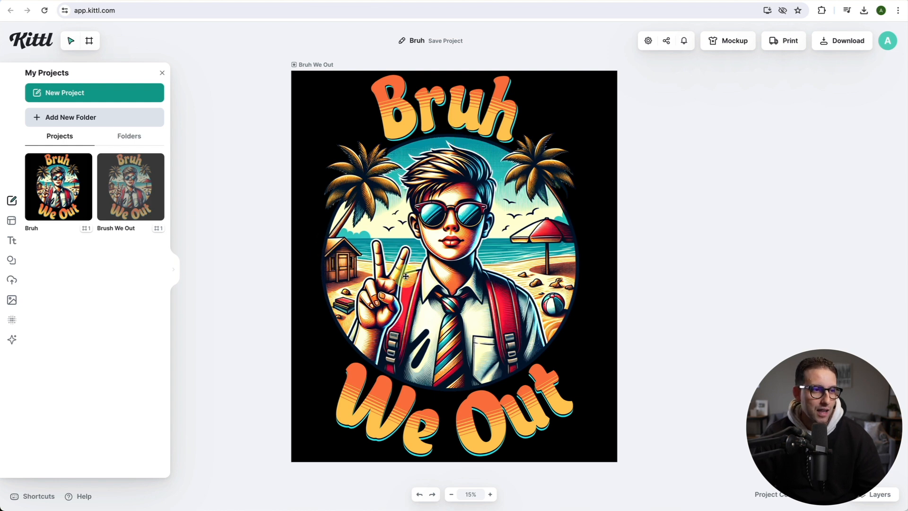
mouse_move(601, 267)
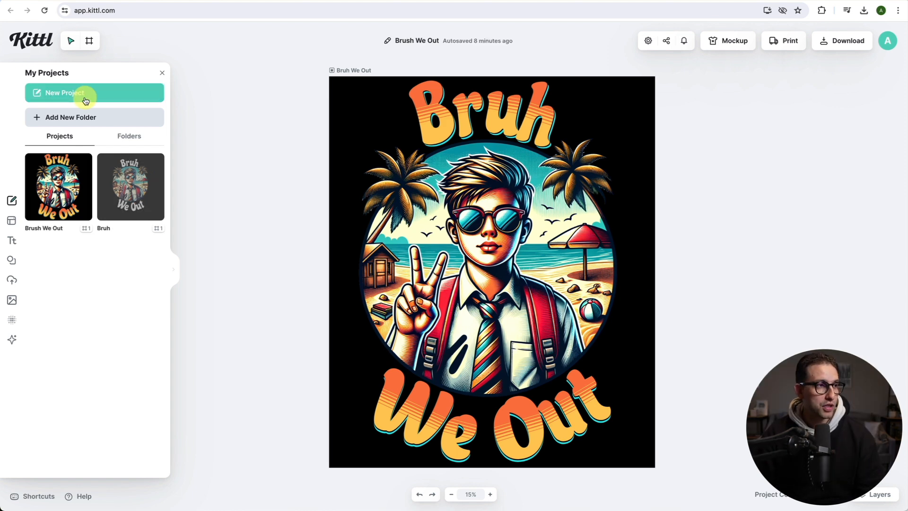
mouse_move(77, 95)
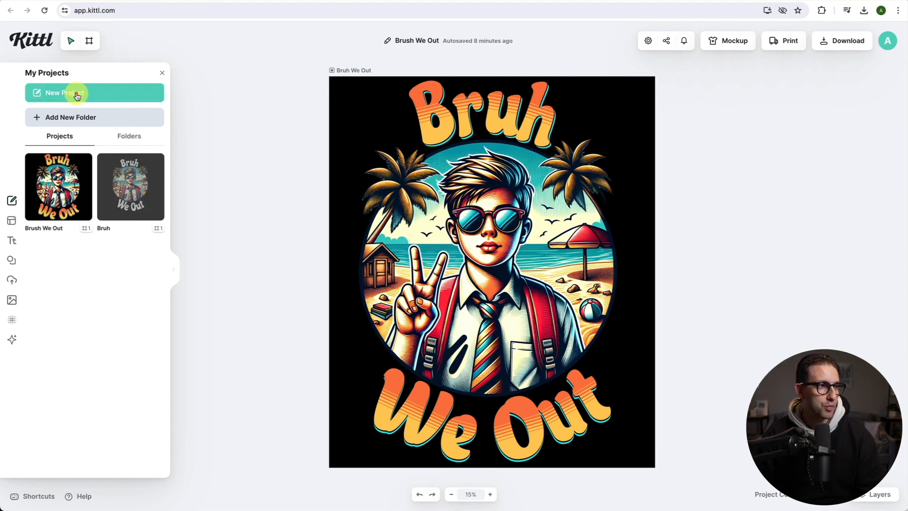
Start a new project and create a custom artboard 4500 px wide by 5400 px tall.
left_click(61, 92)
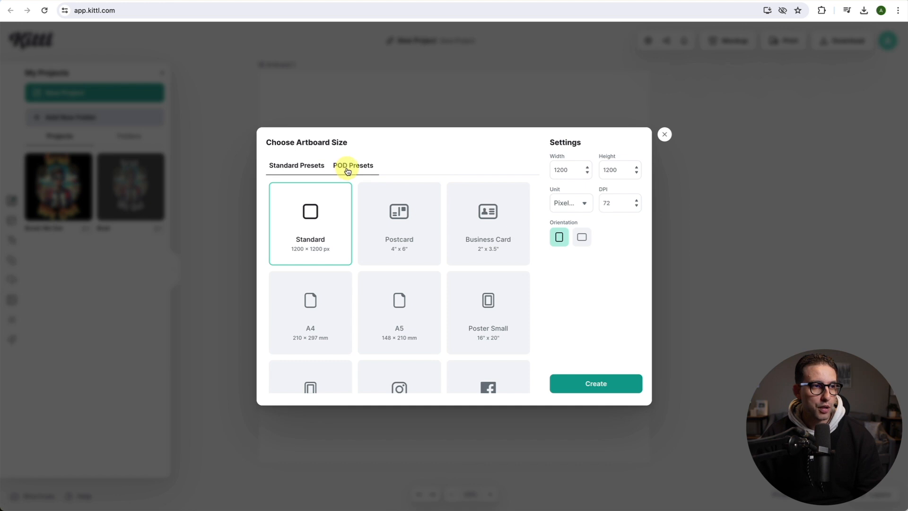
left_click(352, 165)
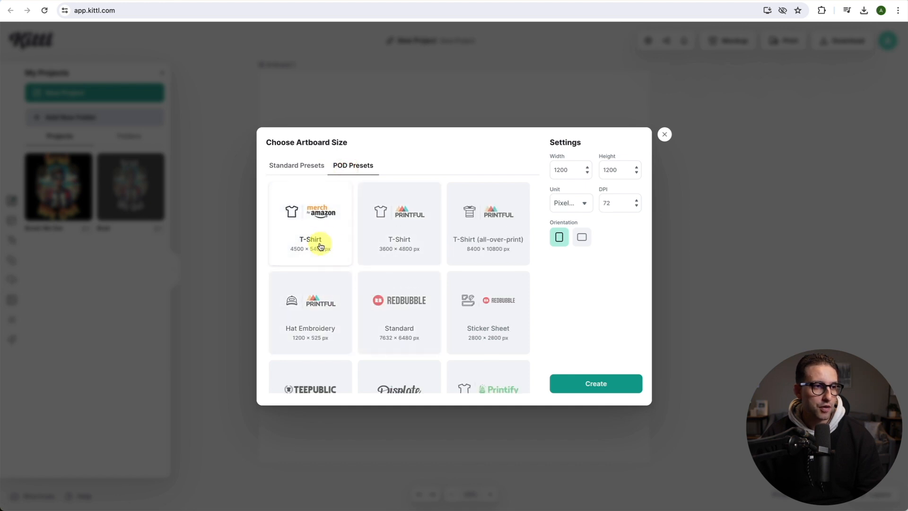
left_click(296, 165)
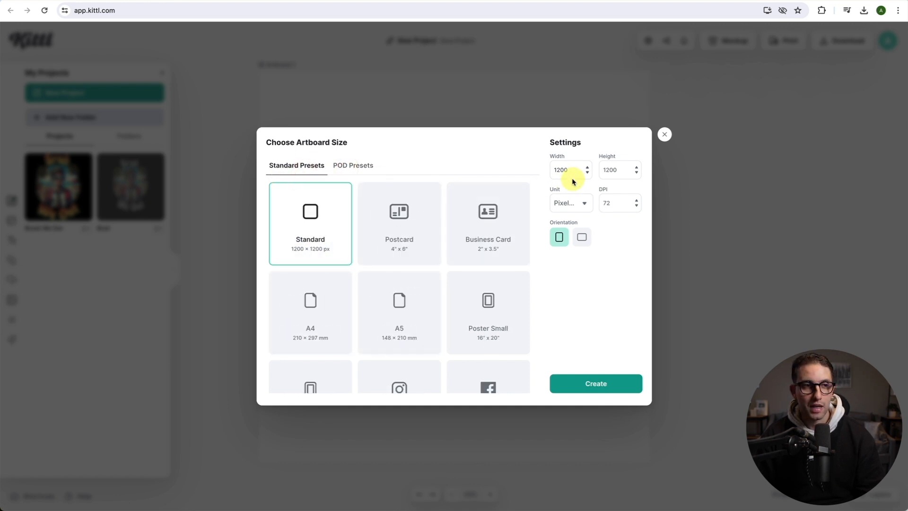
left_click(565, 169)
type("54")
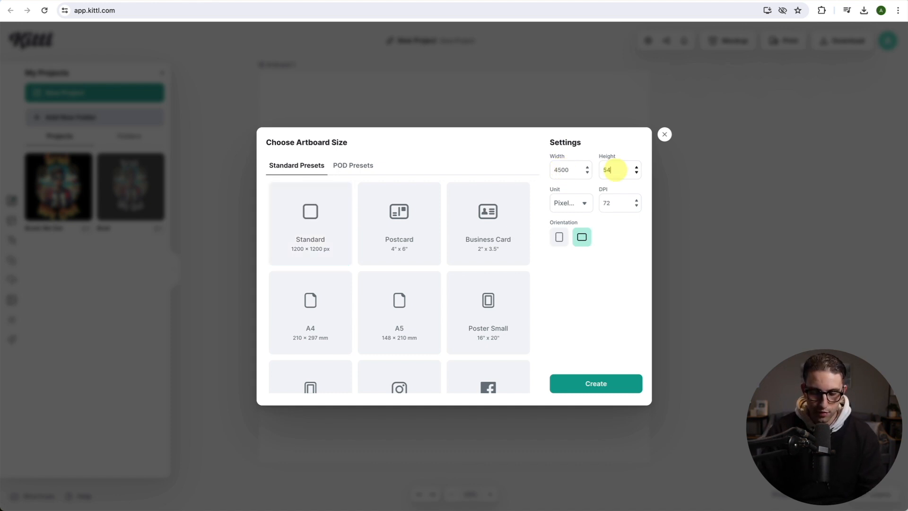
left_click(594, 384)
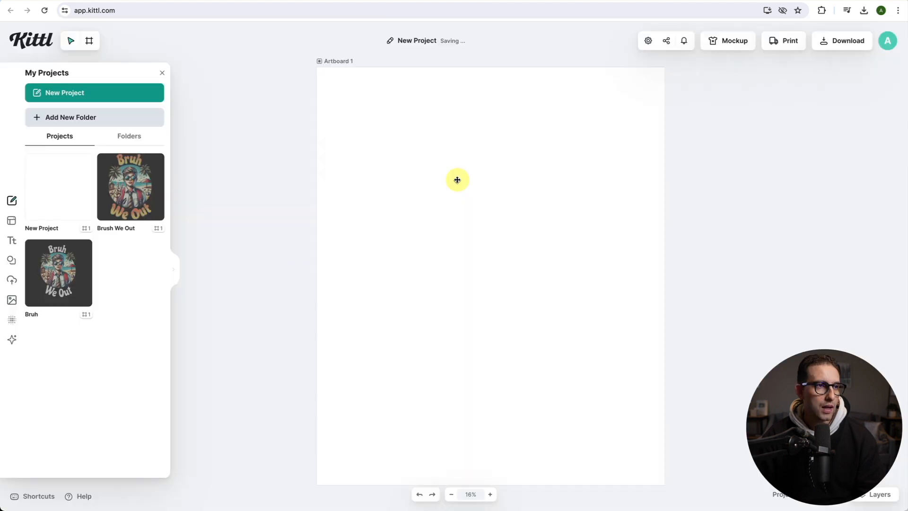
mouse_move(343, 62)
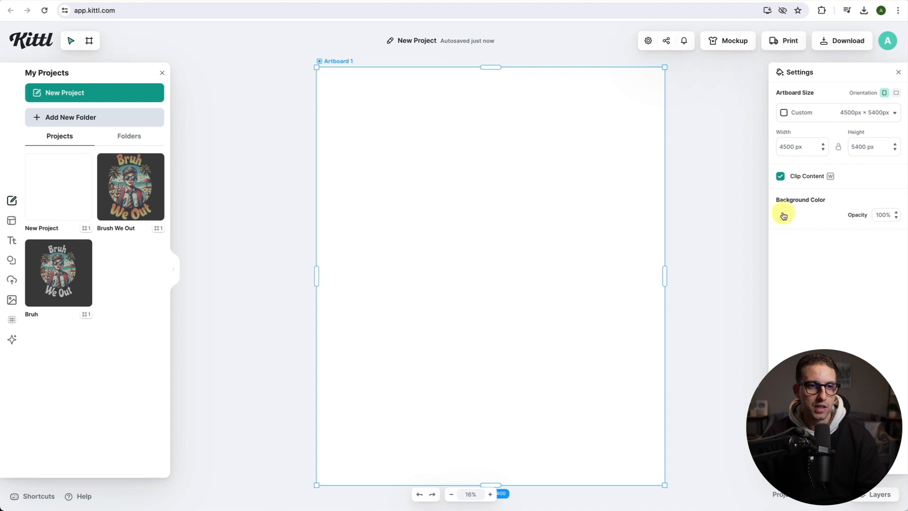
Set the artboard background colour to black and rename the project 'Bruh'.
left_click(784, 216)
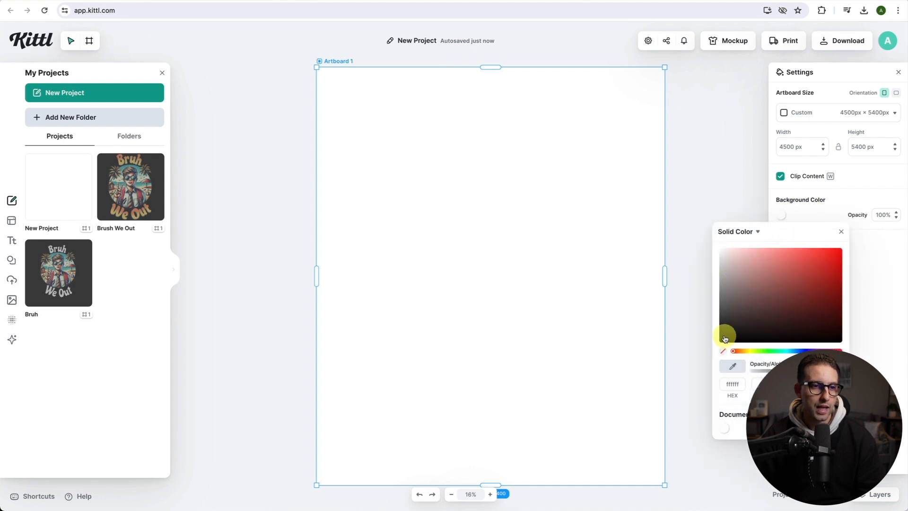
left_click(724, 338)
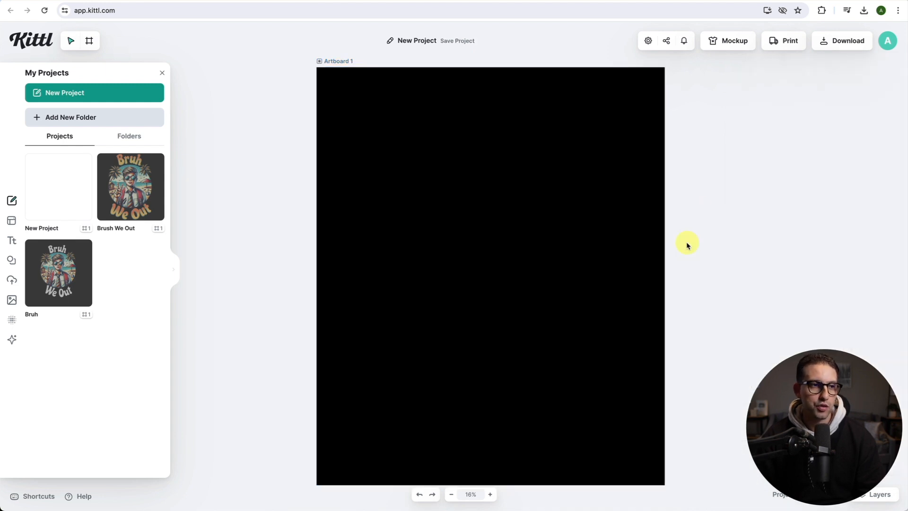
left_click(57, 273)
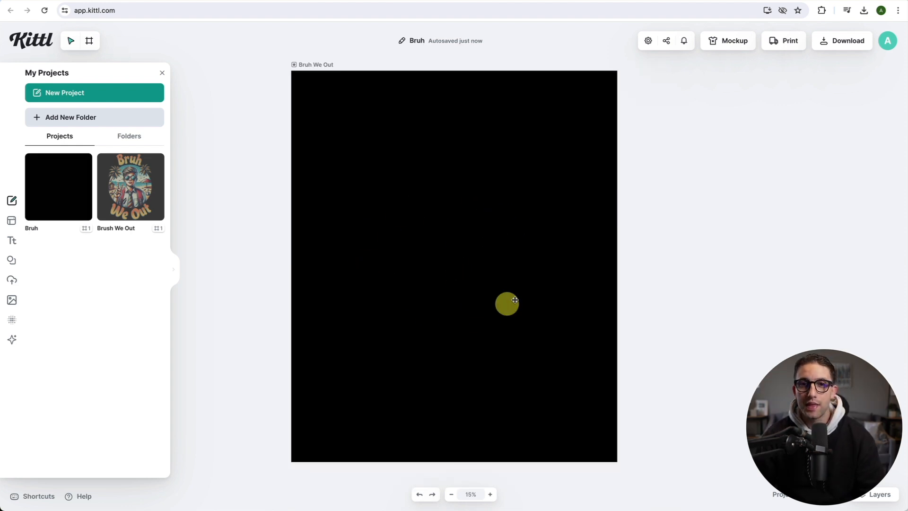
mouse_move(11, 339)
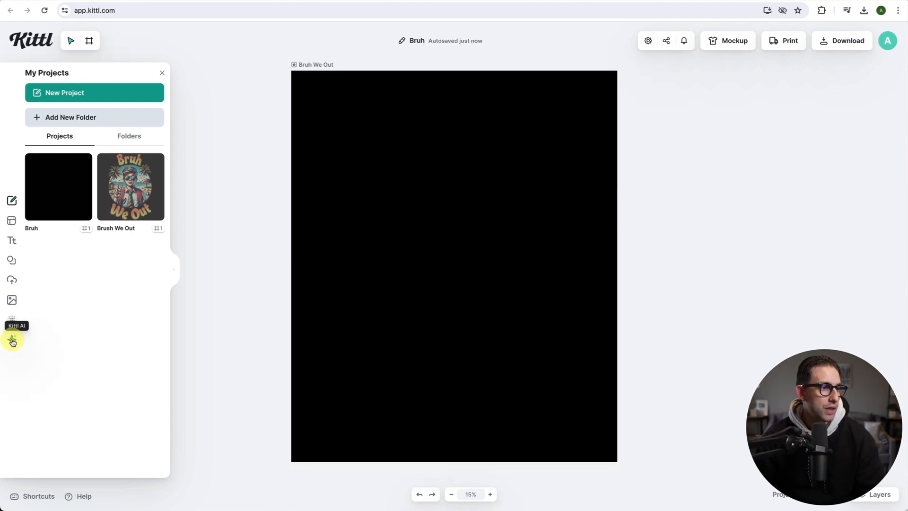
Generate an AI T-Shirt Graphic from the prompt 'School boy giving peace sign wearing sunglasses and backpack, beach and palm trees'.
left_click(11, 339)
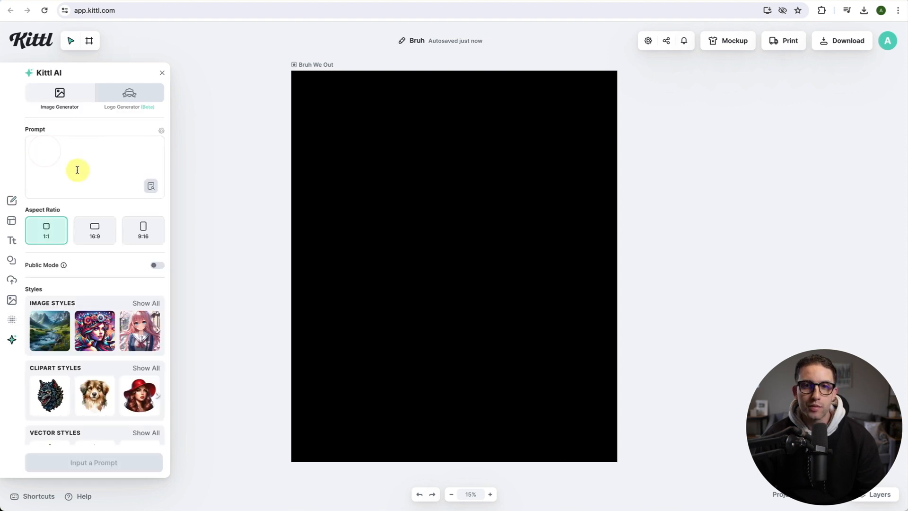
type("School boy giving peace sign wearing sunglasses and backpack, beach and palm trees background.")
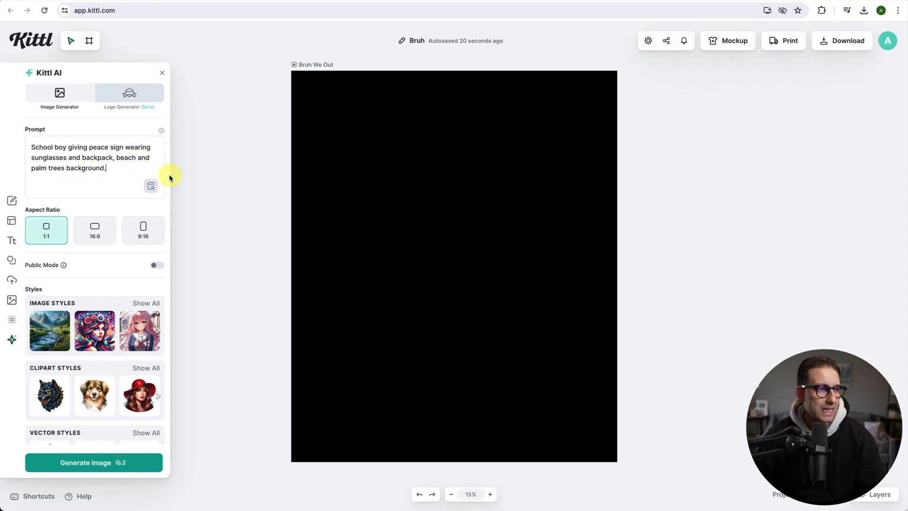
mouse_move(180, 173)
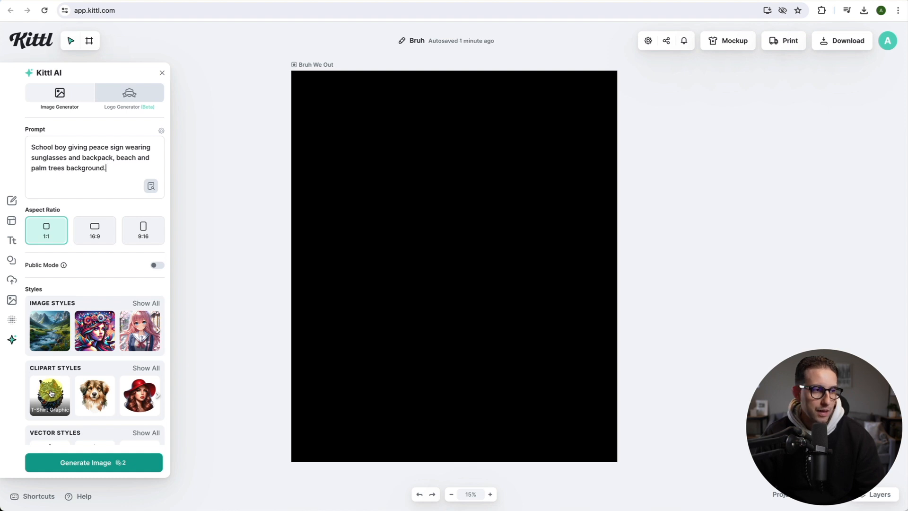
scroll("down", 3)
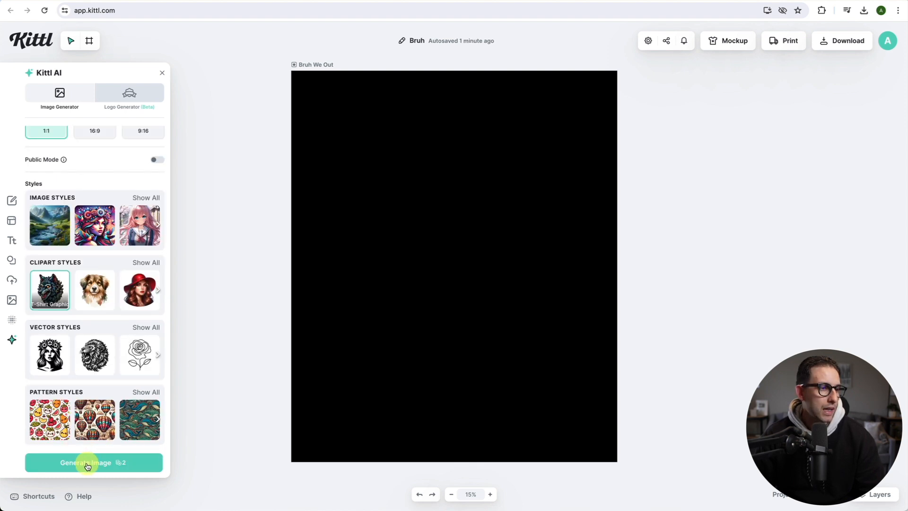
left_click(93, 462)
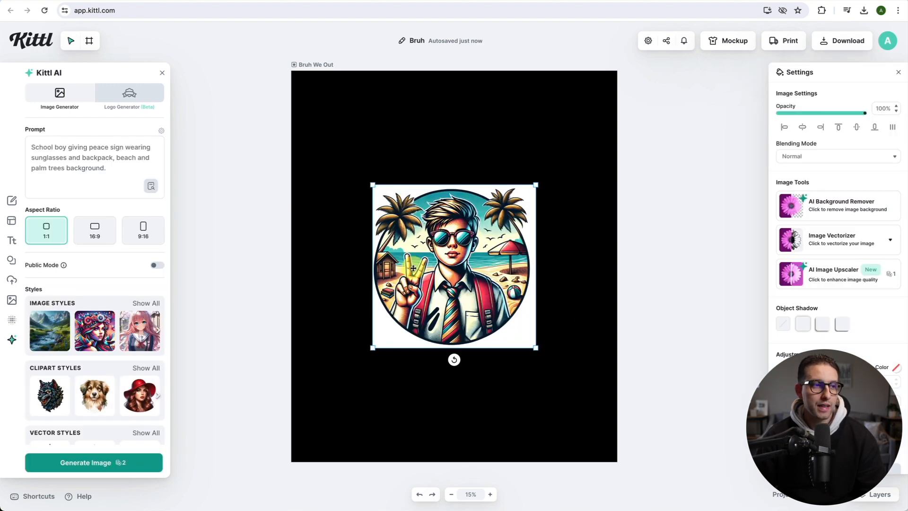
mouse_move(522, 322)
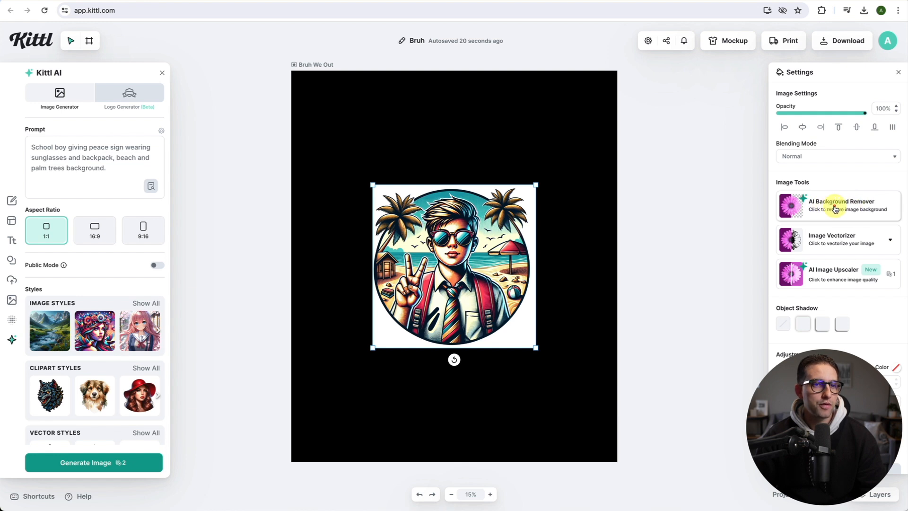
Run AI Background Remover on the selected schoolboy beach image.
left_click(835, 205)
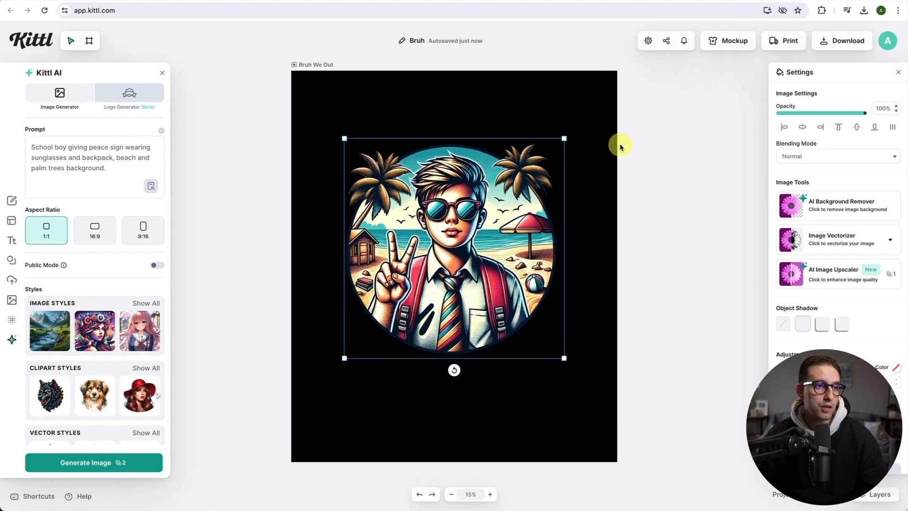
mouse_move(475, 188)
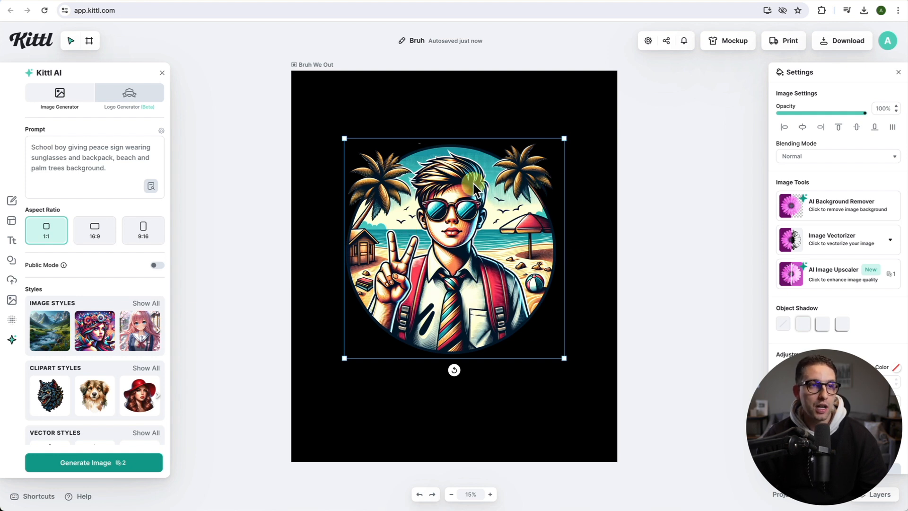
mouse_move(633, 154)
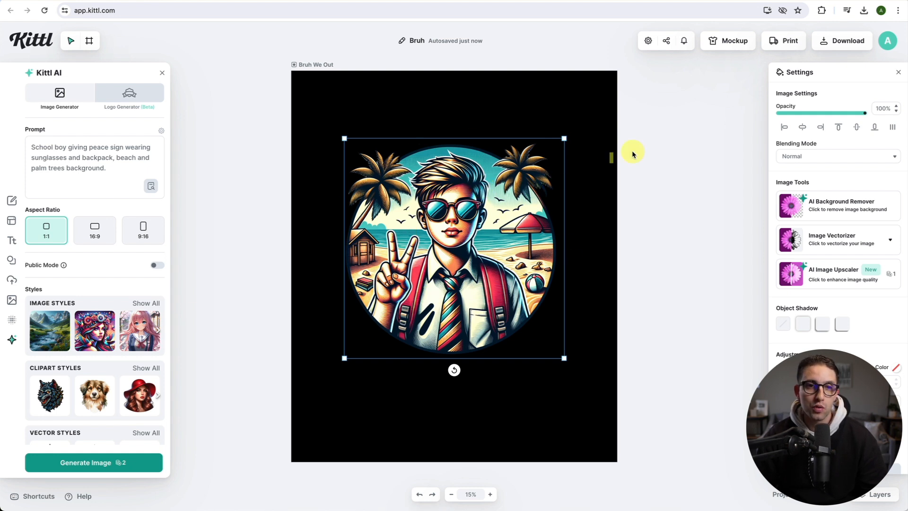
mouse_move(238, 261)
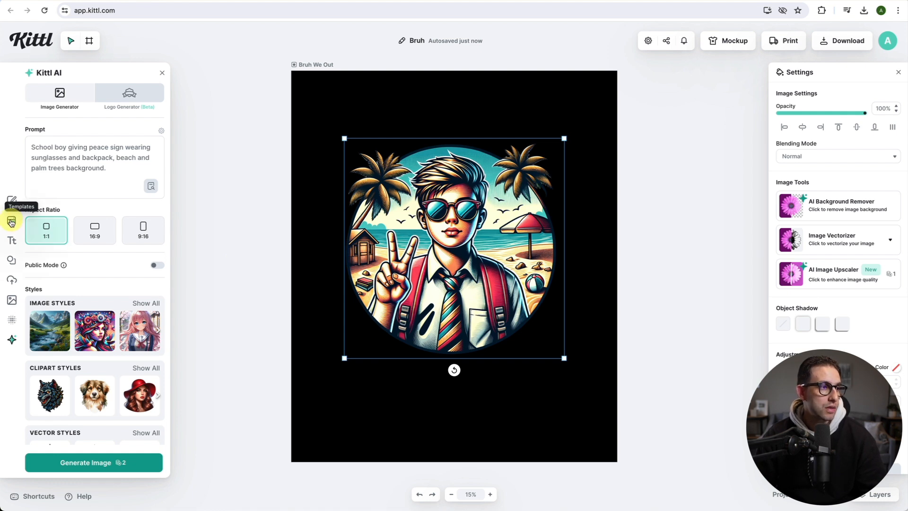
Browse T-Shirts templates searched for 'summer vacation', such as Miami Retro and Summer Camp.
left_click(11, 222)
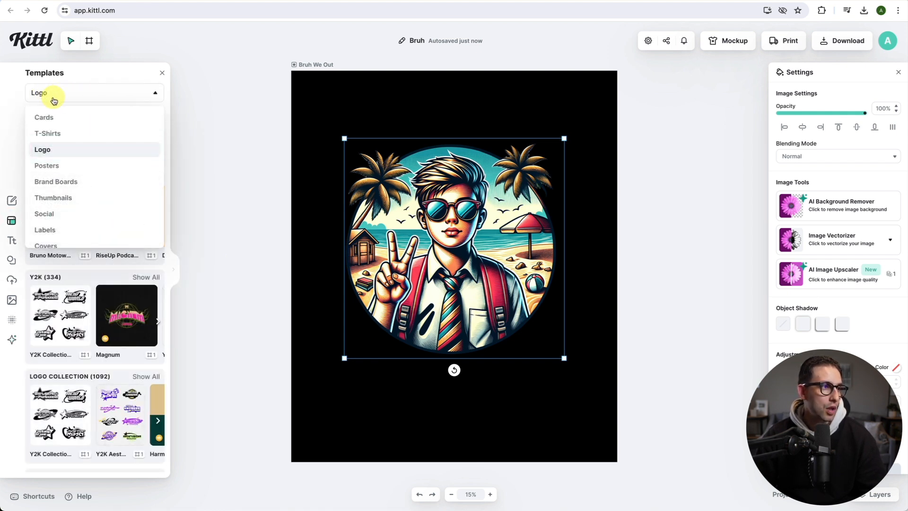
left_click(47, 133)
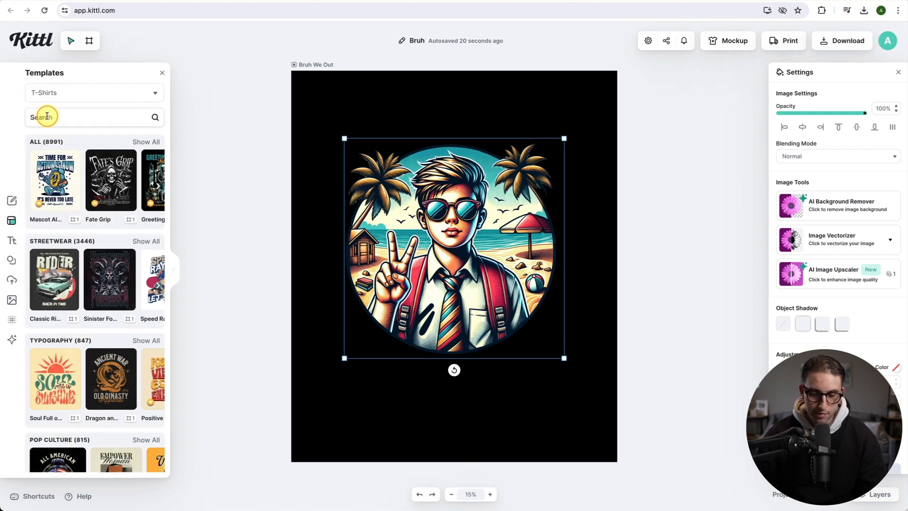
type("vacation")
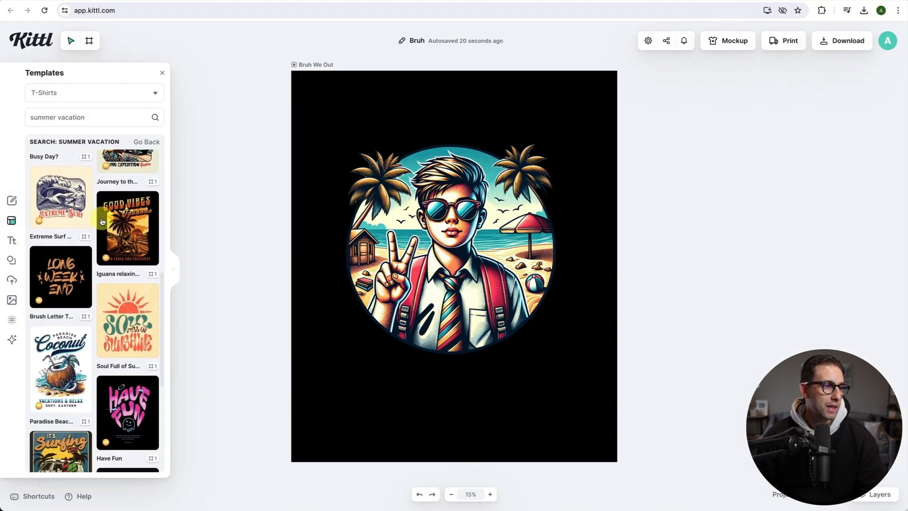
scroll("down", 3)
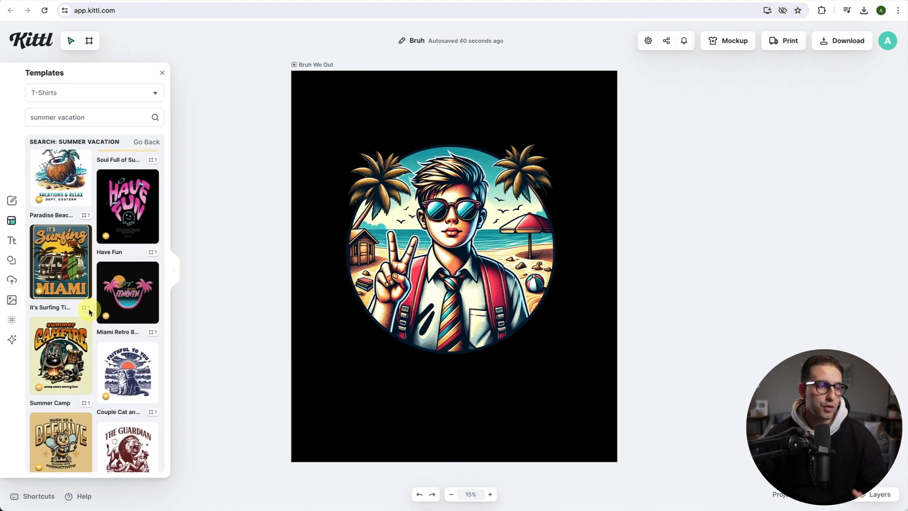
mouse_move(289, 273)
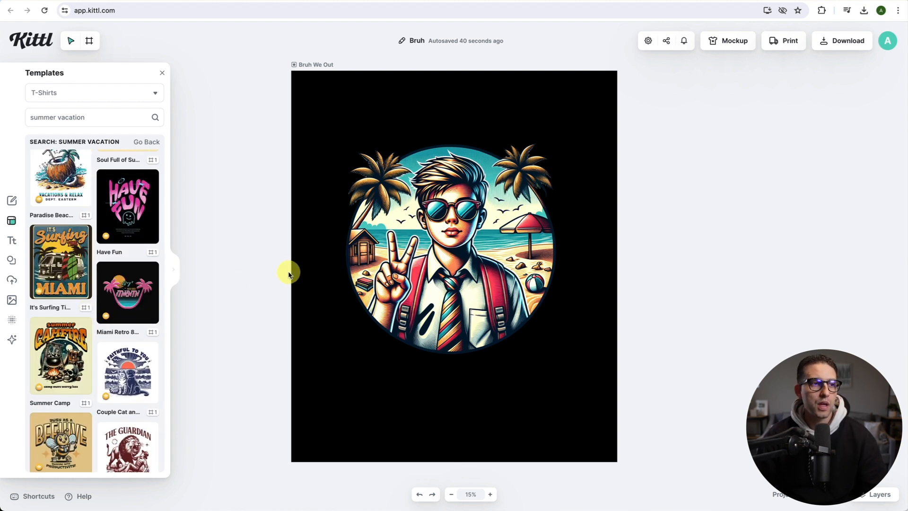
mouse_move(394, 285)
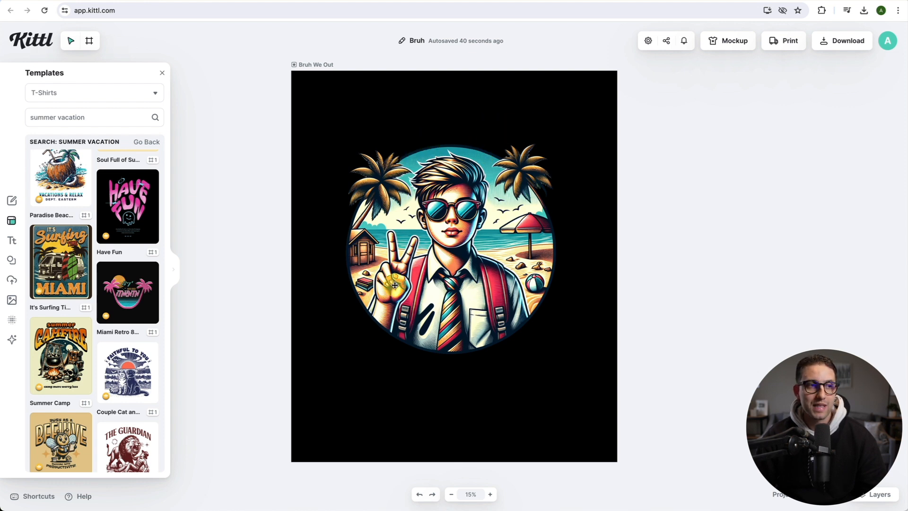
mouse_move(464, 145)
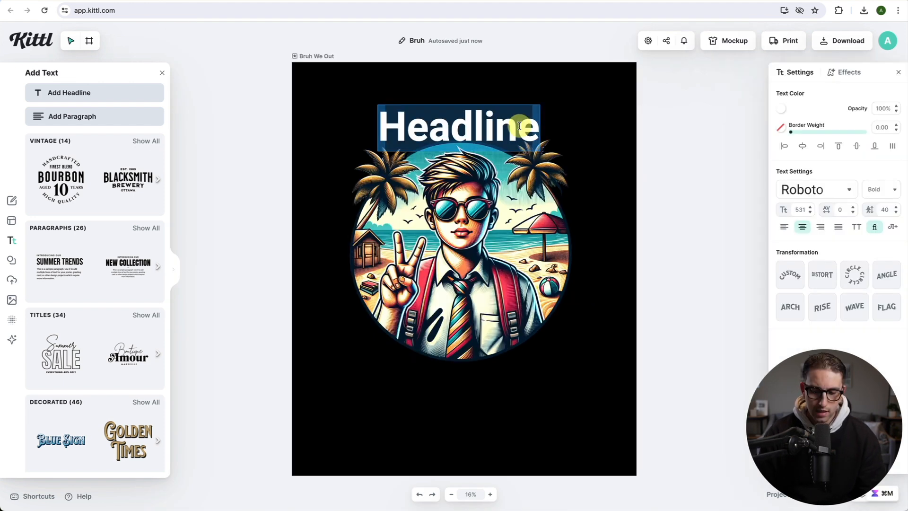
Type headline 'Bruh' at the top and a duplicate 'We Out' below the illustration.
type("Bruh")
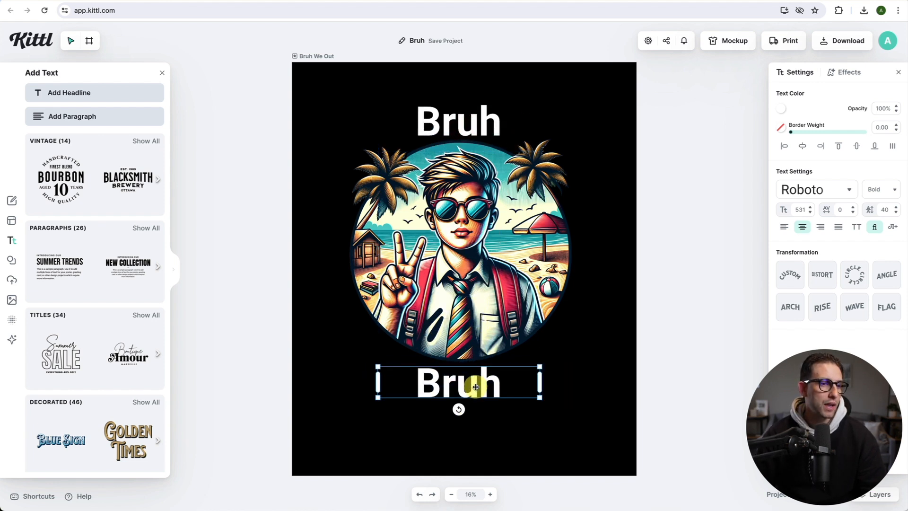
type("We Out")
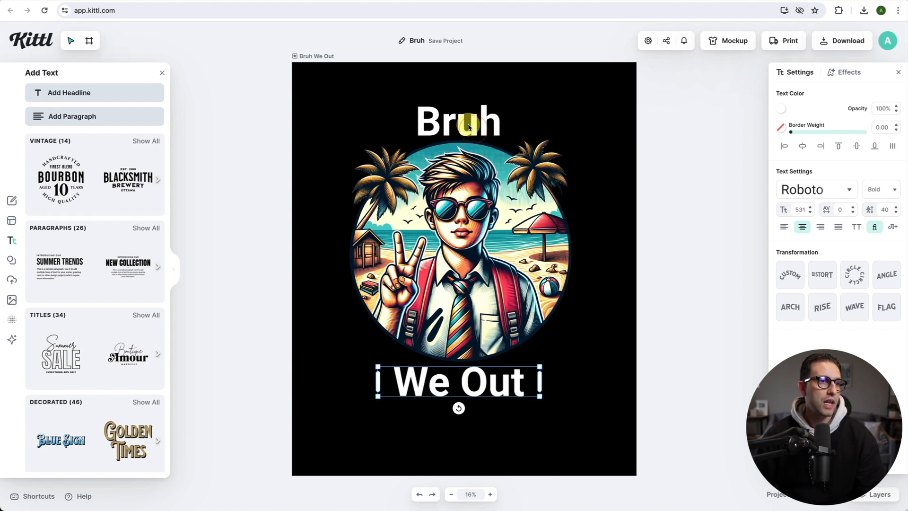
left_click(457, 121)
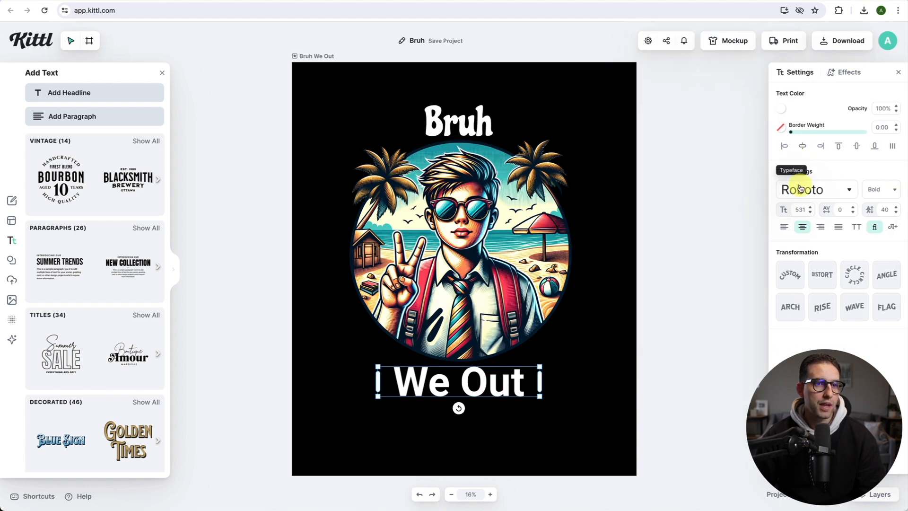
Give the headlines the Chicle font, custom arcs and wider letter spacing around the circle.
left_click(457, 122)
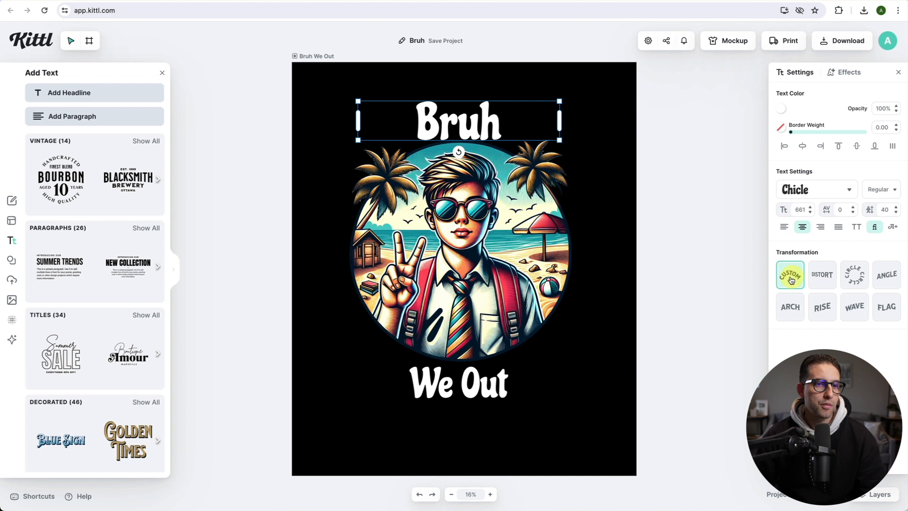
left_click(789, 274)
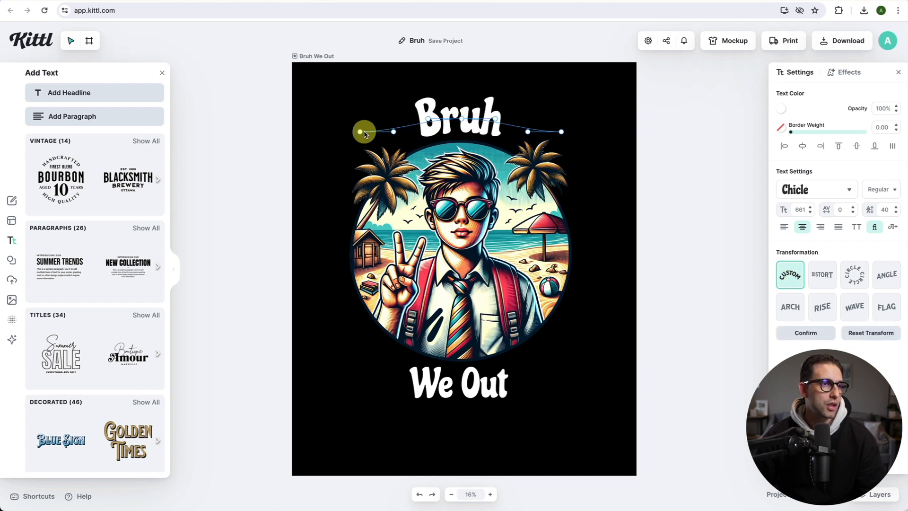
left_click_drag(363, 131, 343, 147)
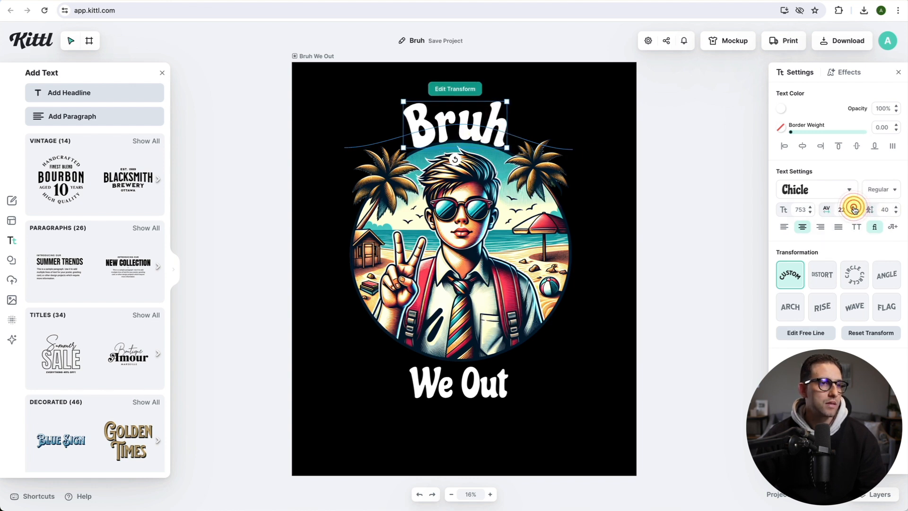
left_click(457, 384)
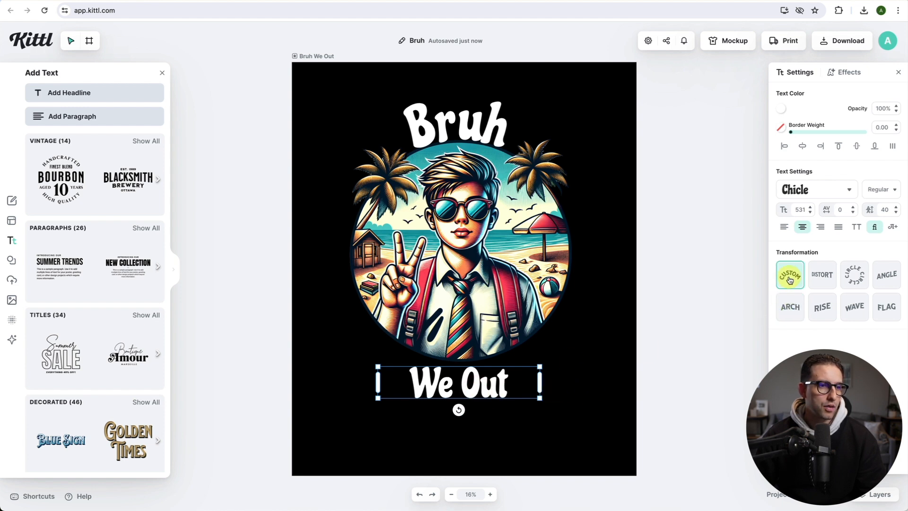
left_click(788, 275)
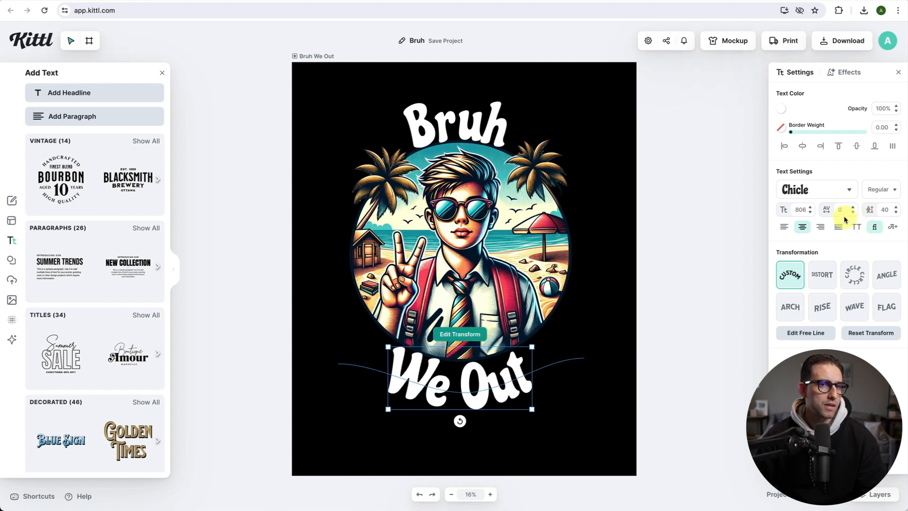
left_click(463, 243)
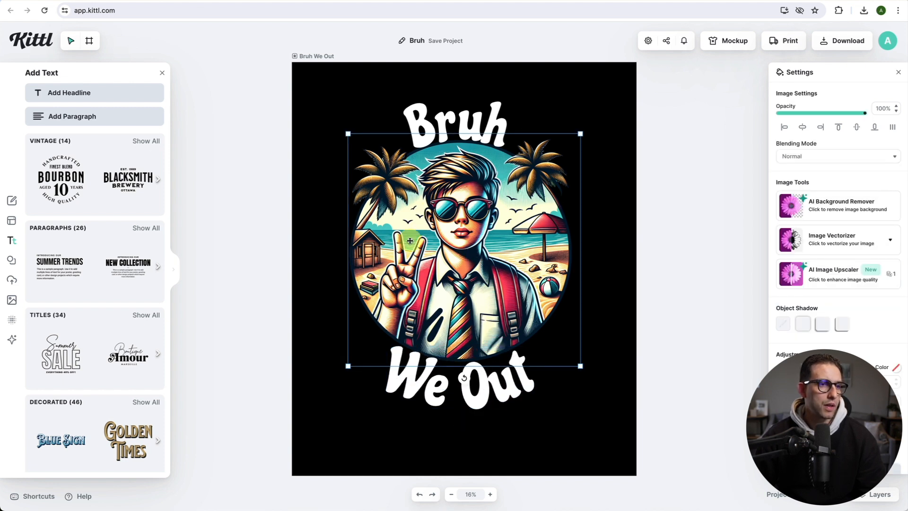
mouse_move(642, 270)
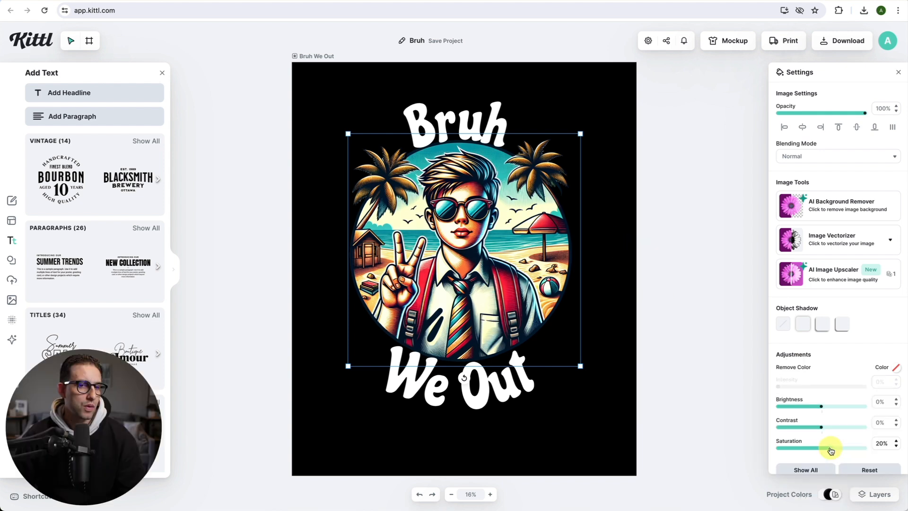
Raise the illustration's Saturation and Vibrance to 20% and Brightness to 5%.
left_click(804, 469)
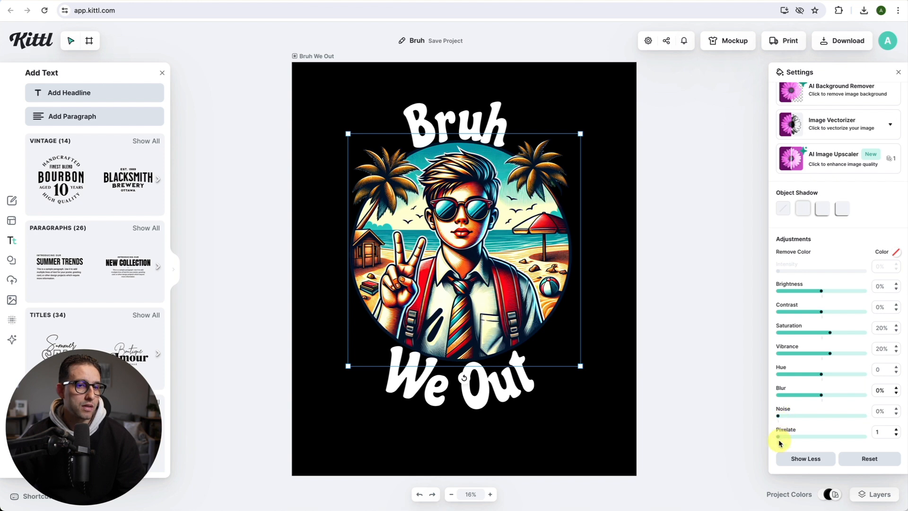
mouse_move(835, 427)
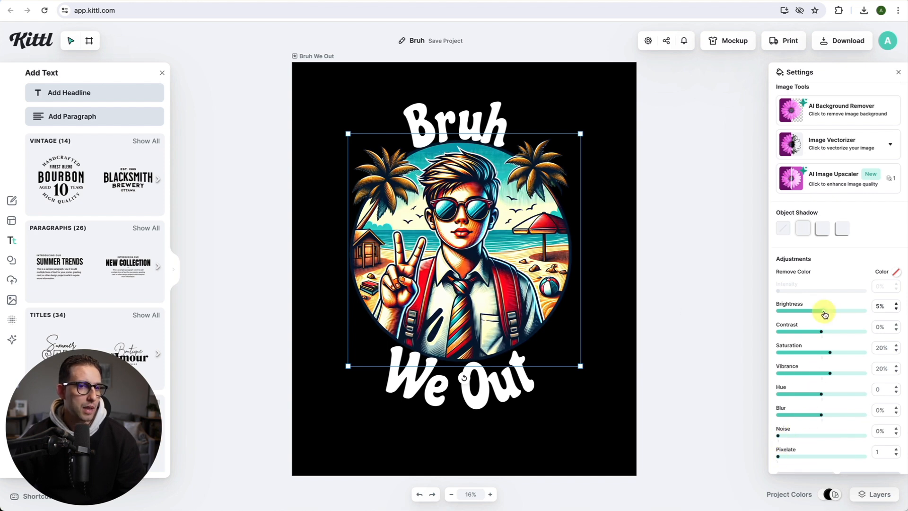
left_click(709, 371)
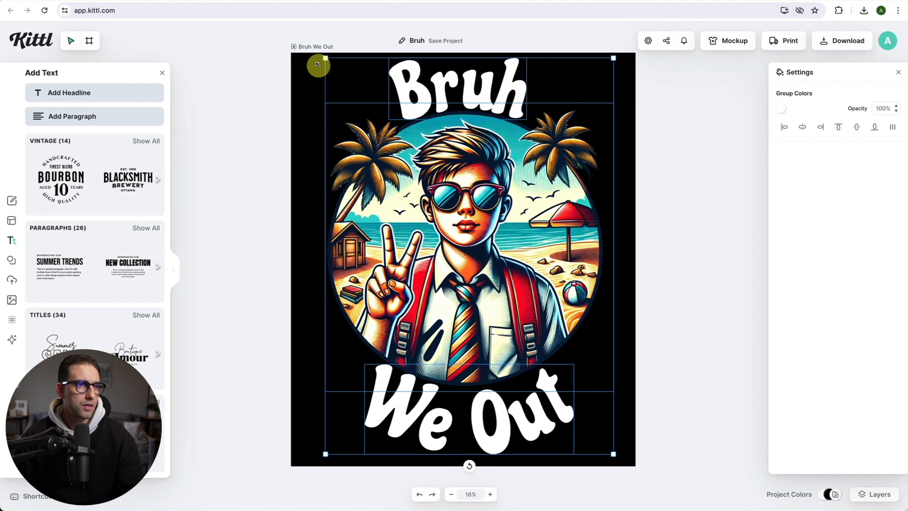
Change the Bruh and We Out lettering colour from white to warm orange.
left_click(454, 101)
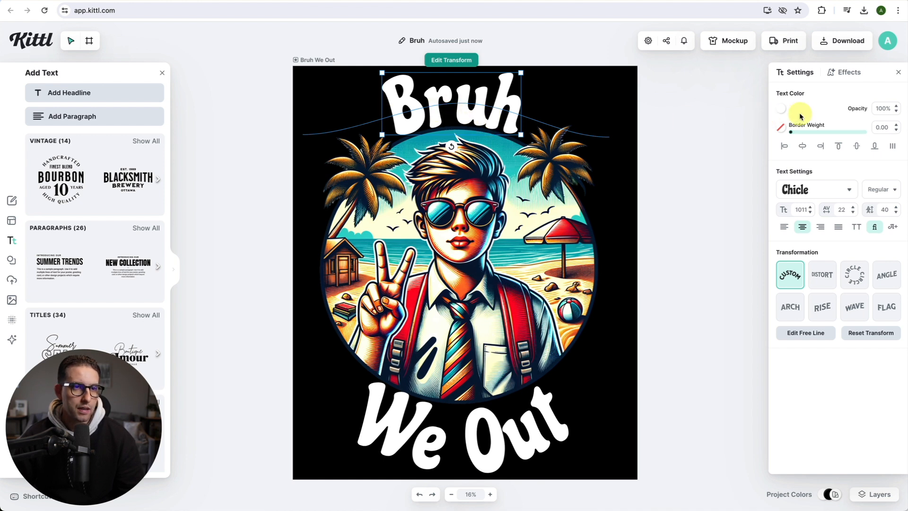
left_click(781, 109)
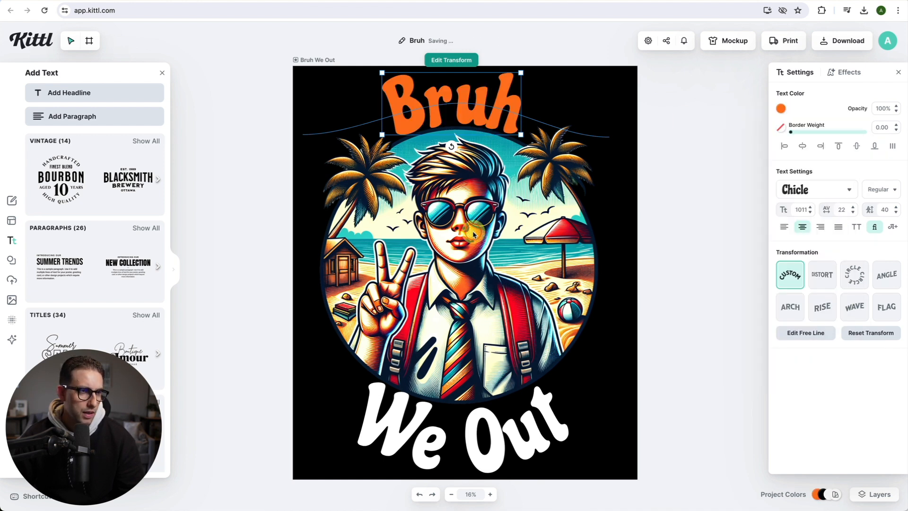
left_click(780, 108)
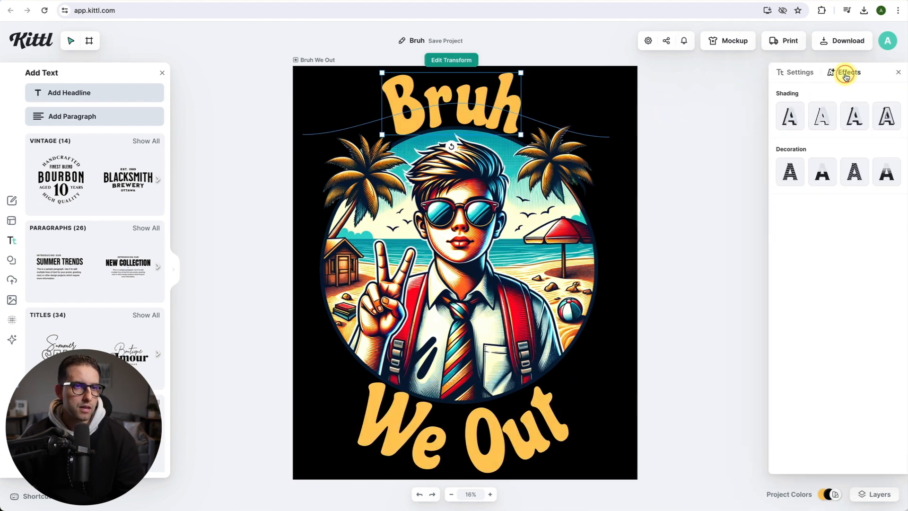
Add a cyan Line Shadow with offset 11 and angle -52° to the headlines.
left_click(820, 116)
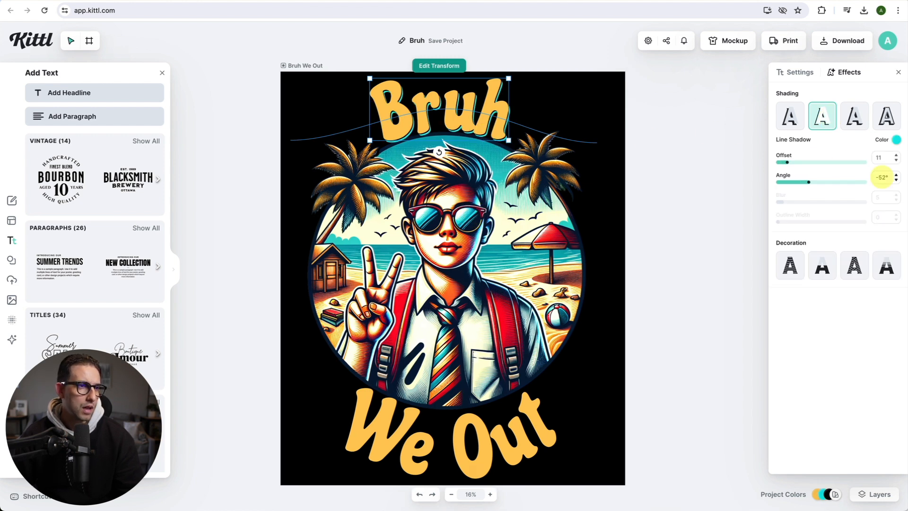
left_click(446, 440)
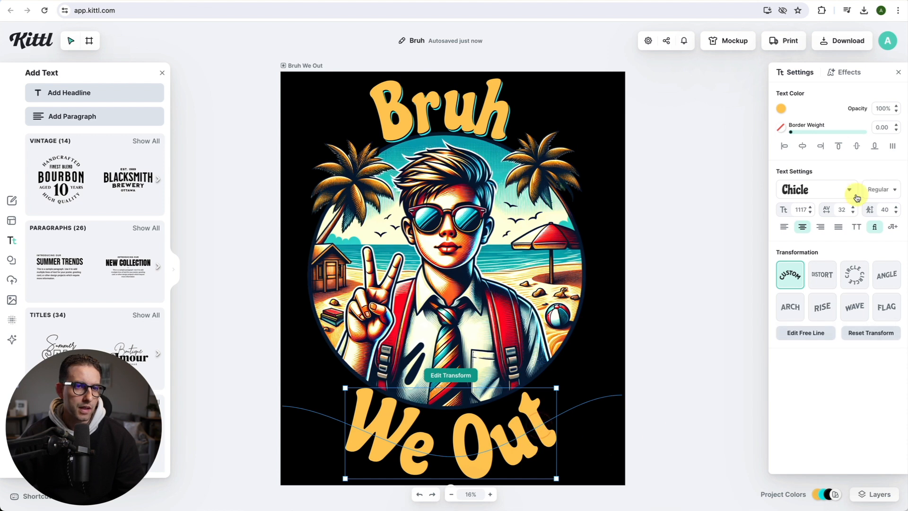
left_click(848, 72)
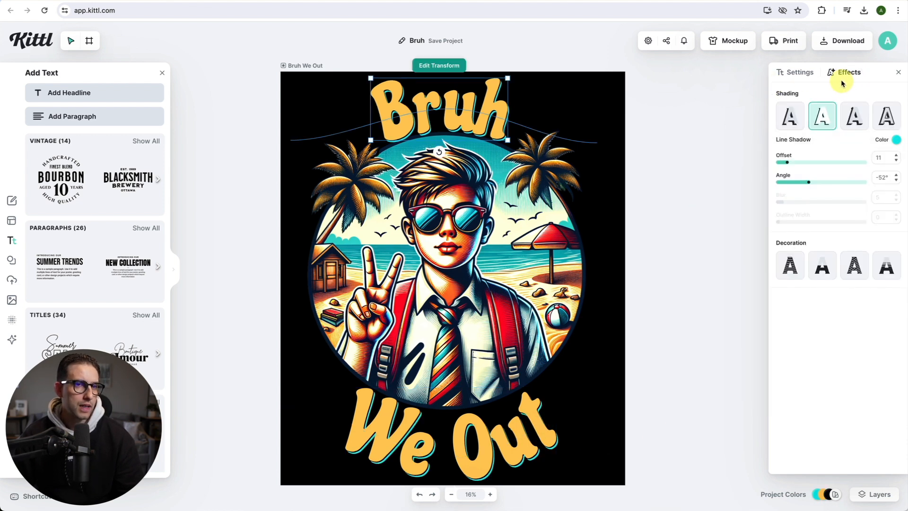
Apply the fading-stripes orange gradient Decoration to Bruh and We Out.
left_click(822, 265)
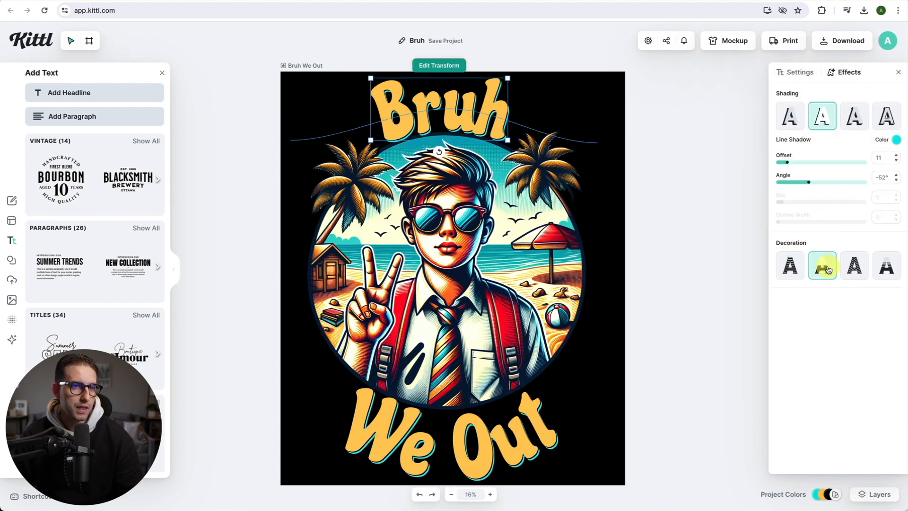
left_click(885, 265)
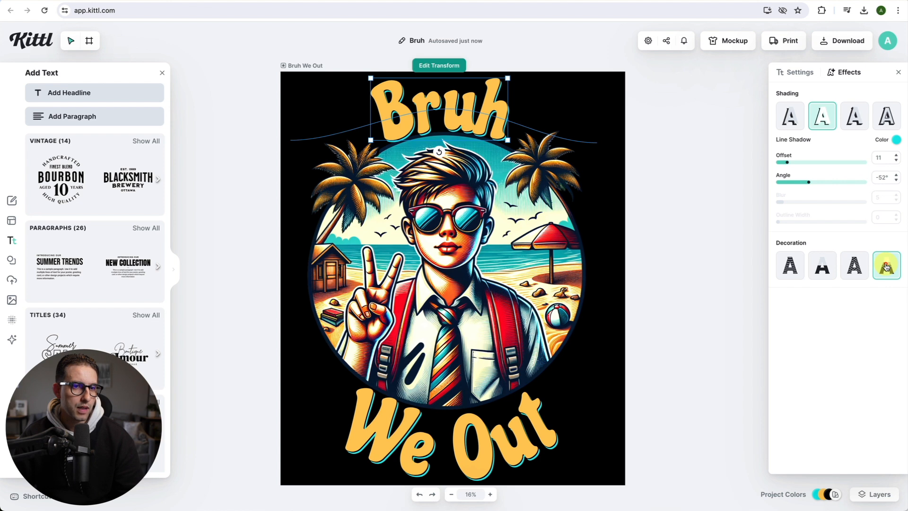
left_click(885, 265)
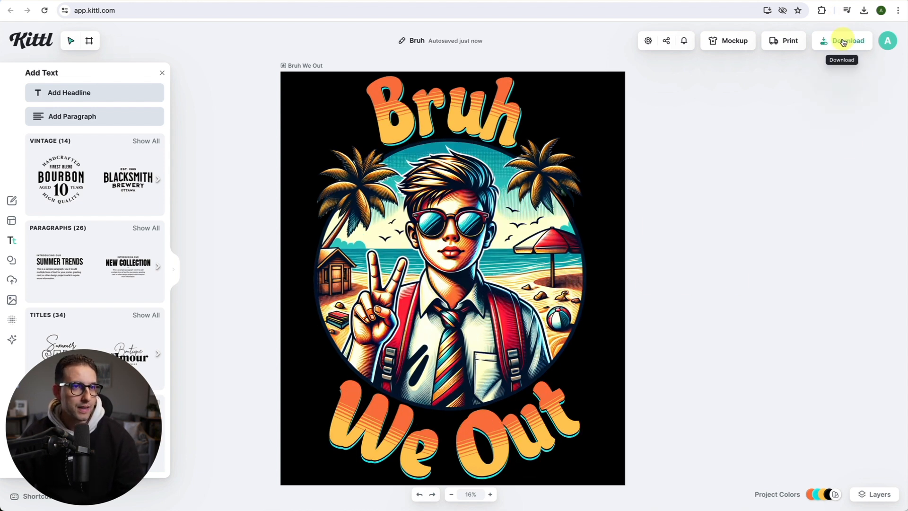
Export the design as Bruh.png with Remove Background turned on.
left_click(841, 41)
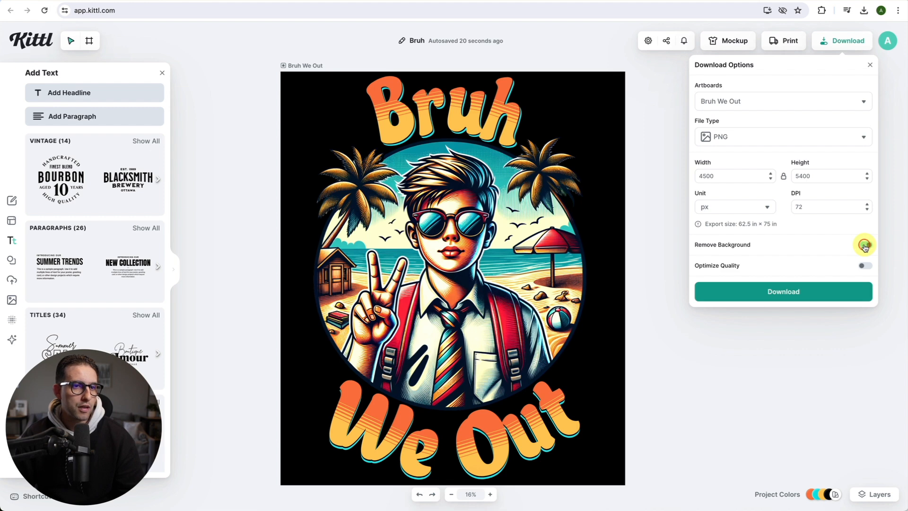
left_click(783, 291)
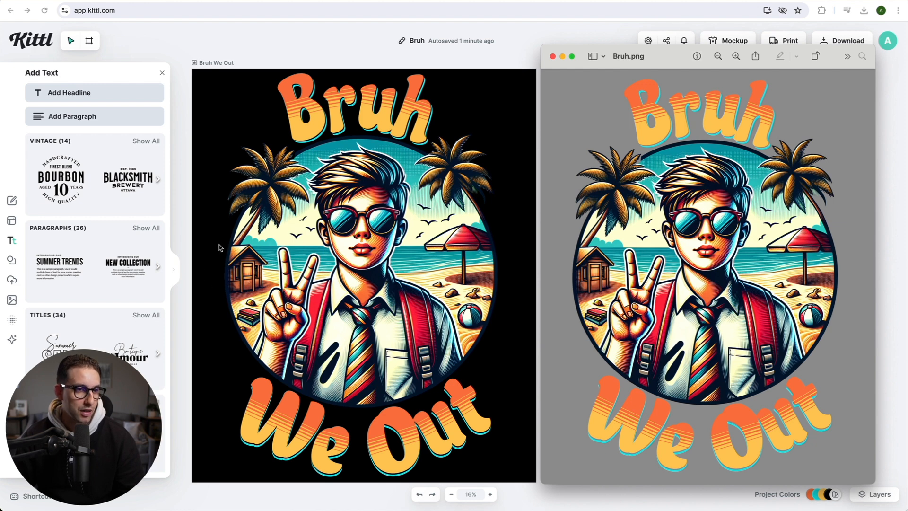
mouse_move(326, 52)
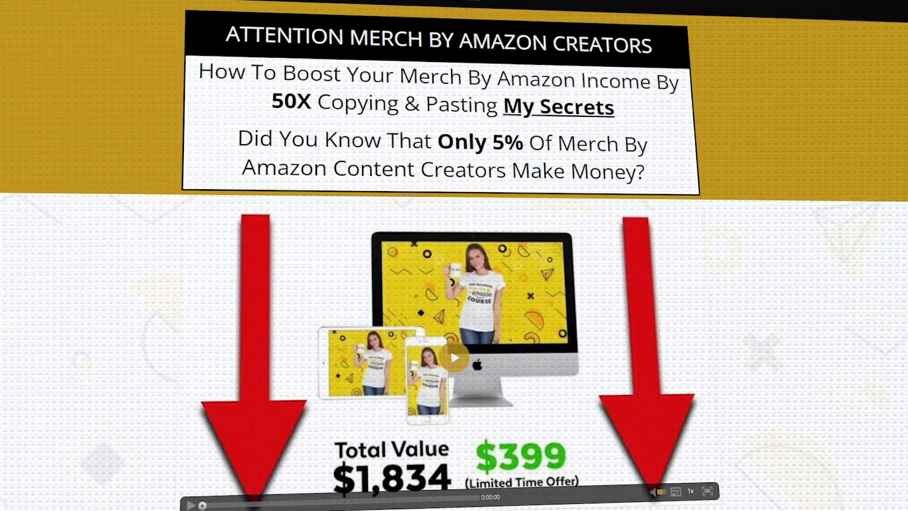
Scroll the Merch Dominator promo page down to the description's resource link list.
scroll("down", 3)
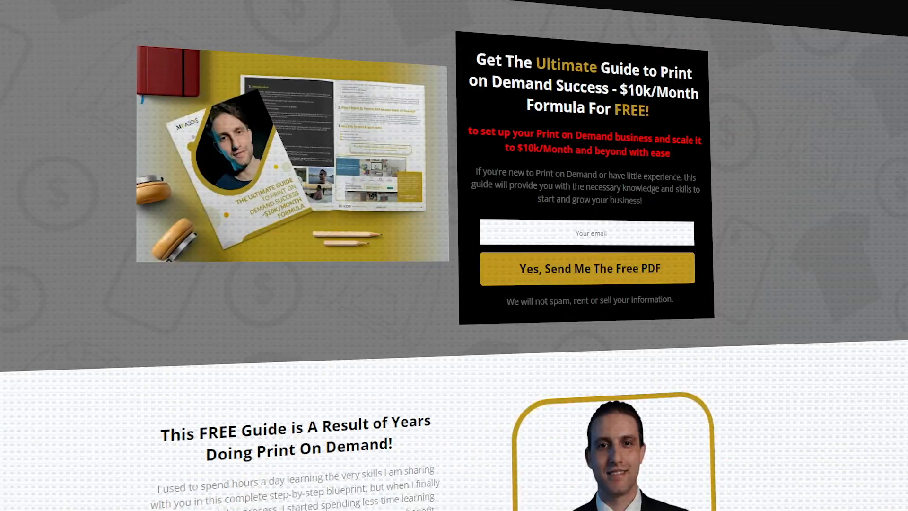
scroll("down", 3)
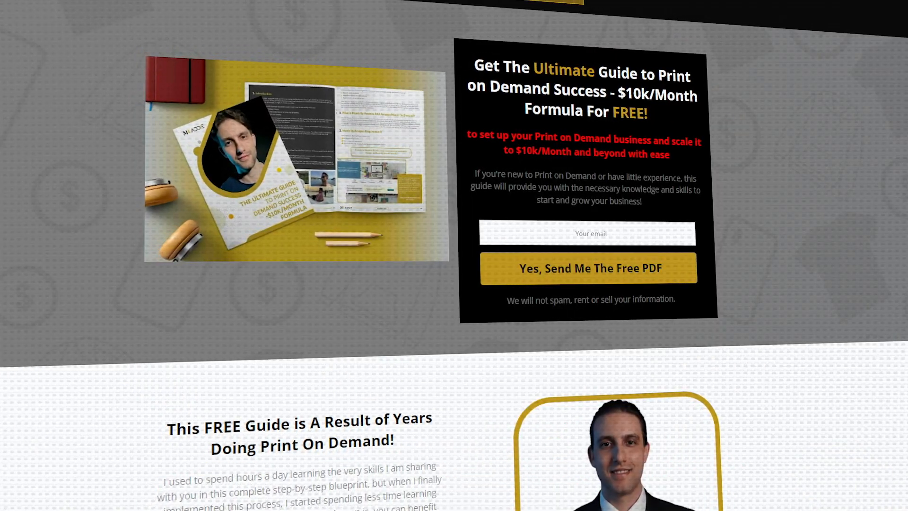
scroll("down", 3)
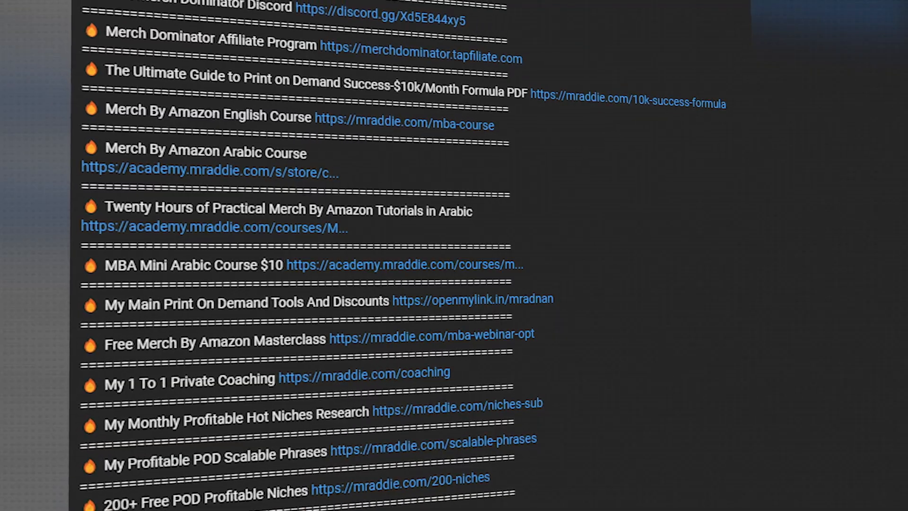
scroll("up", 3)
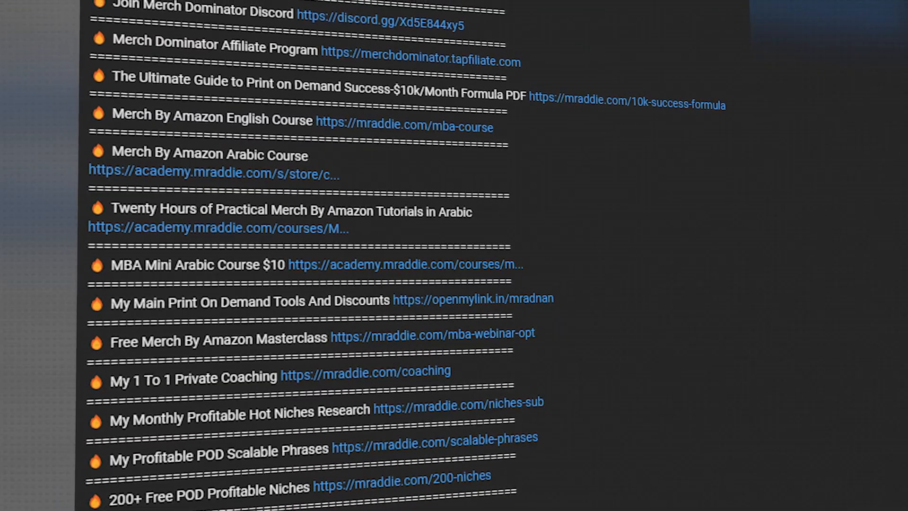
scroll("up", 3)
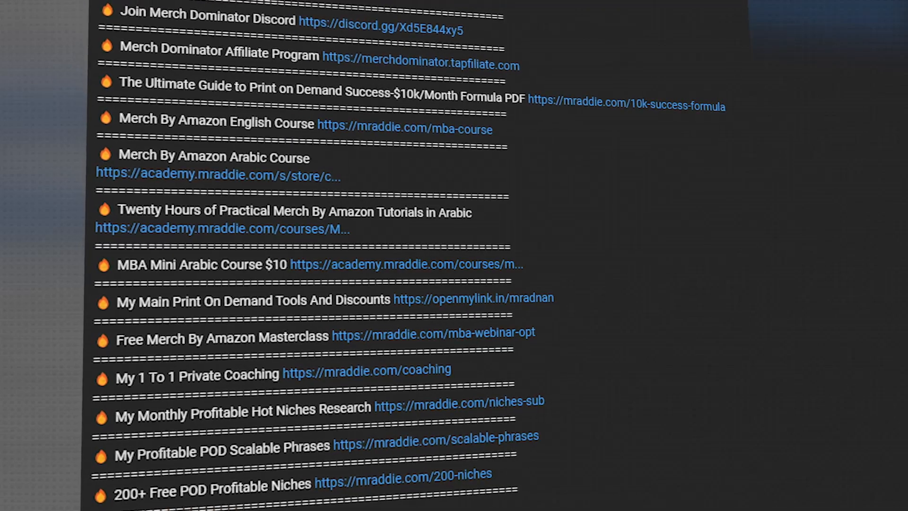